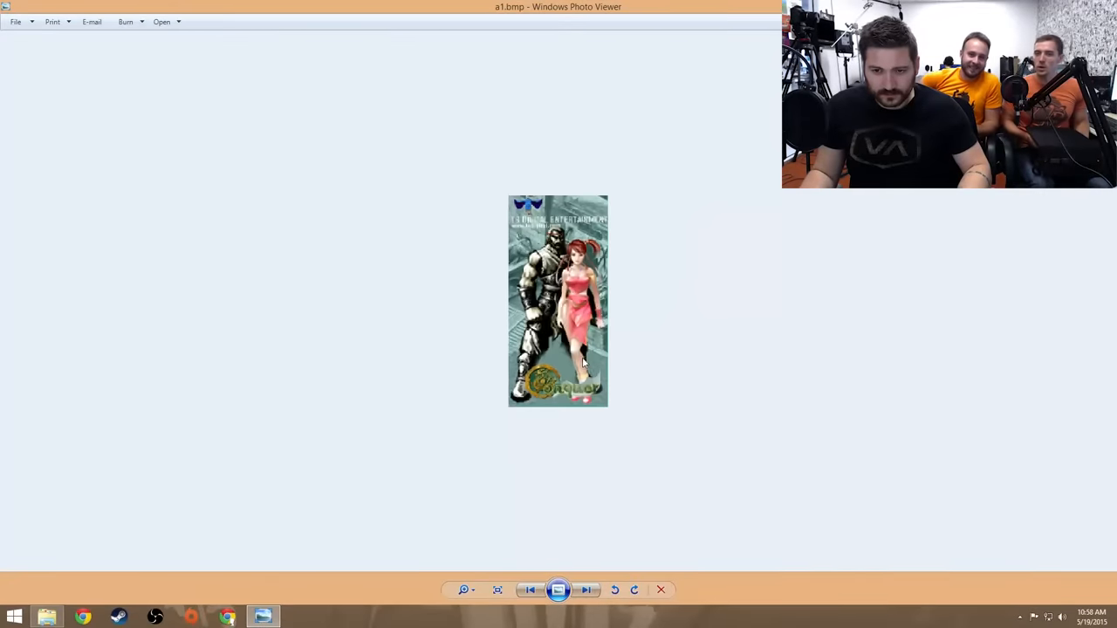
- Open the playR James Bond 007 page, then load the 007 Agent Attack flash game
{"action": "left_click", "coordinate": [497, 590]}
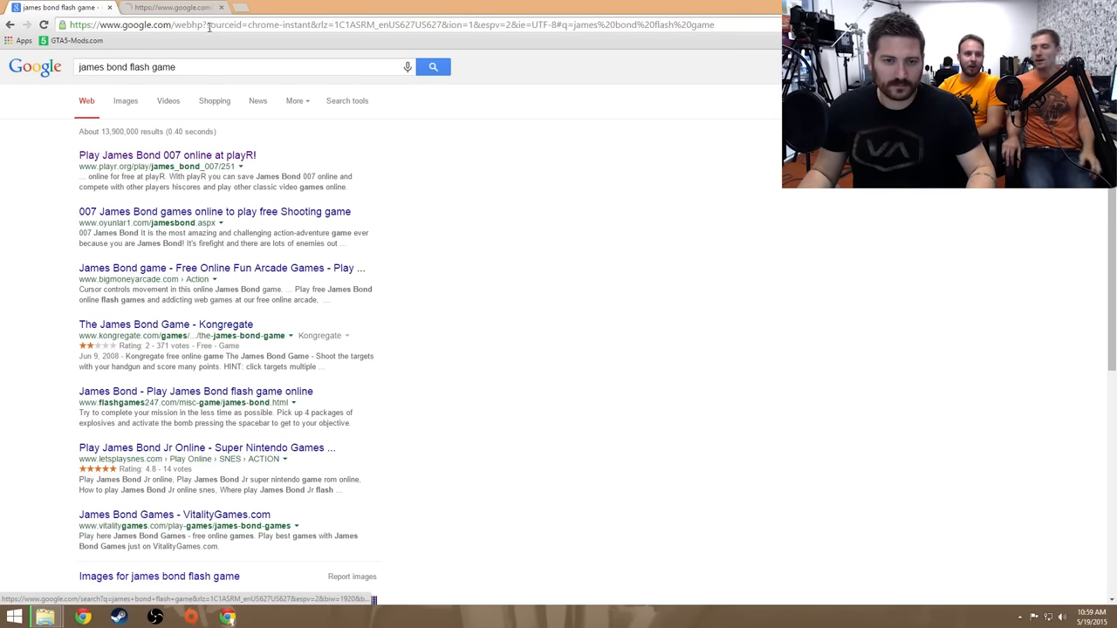
{"action": "left_click", "coordinate": [167, 154]}
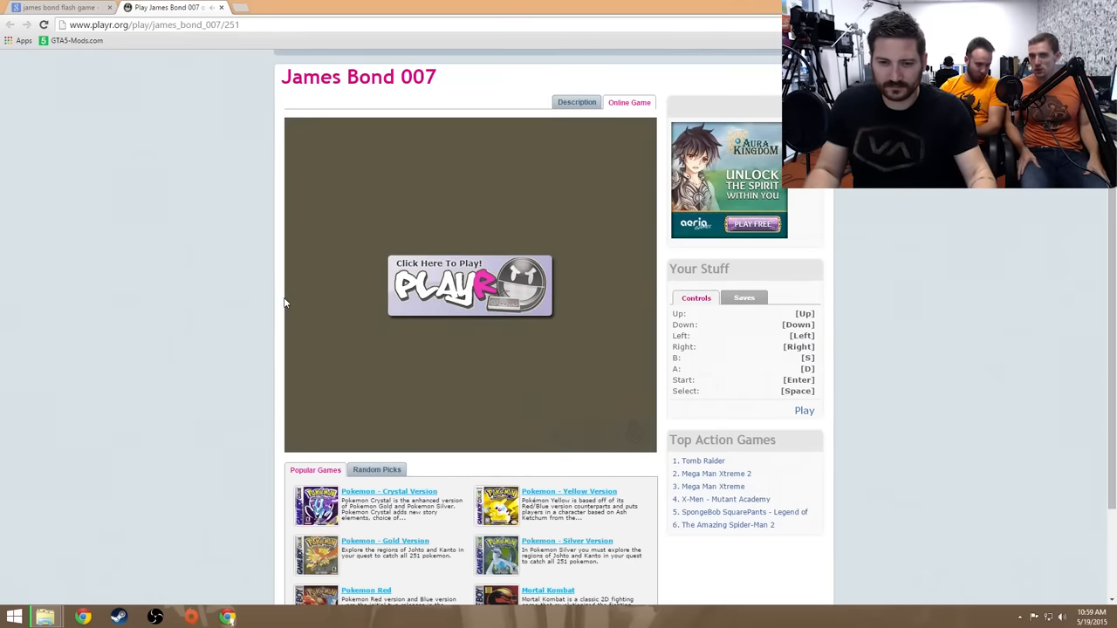
{"action": "left_click", "coordinate": [469, 286]}
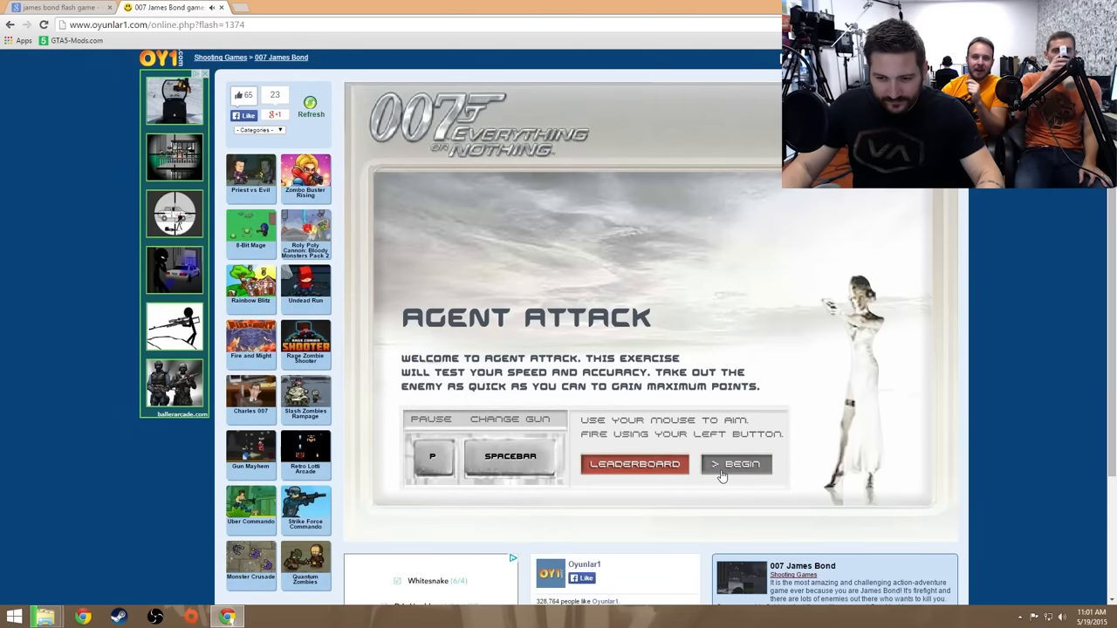
- Begin the Agent Attack exercise and start the shooting round, ending at a 2160-point summary
{"action": "left_click", "coordinate": [736, 464]}
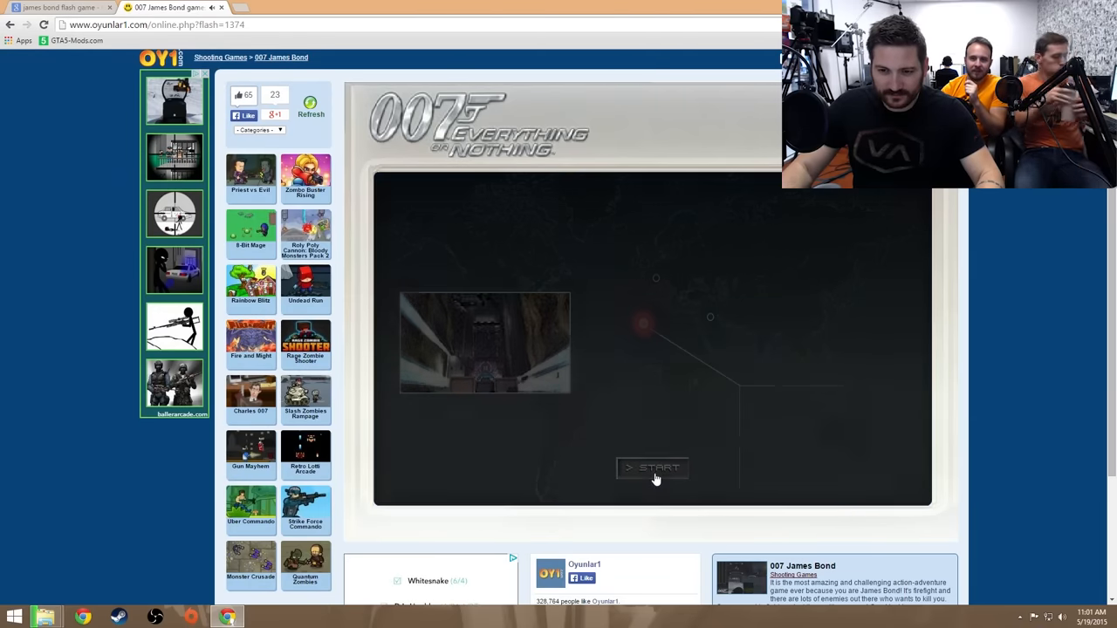
{"action": "left_click", "coordinate": [653, 467]}
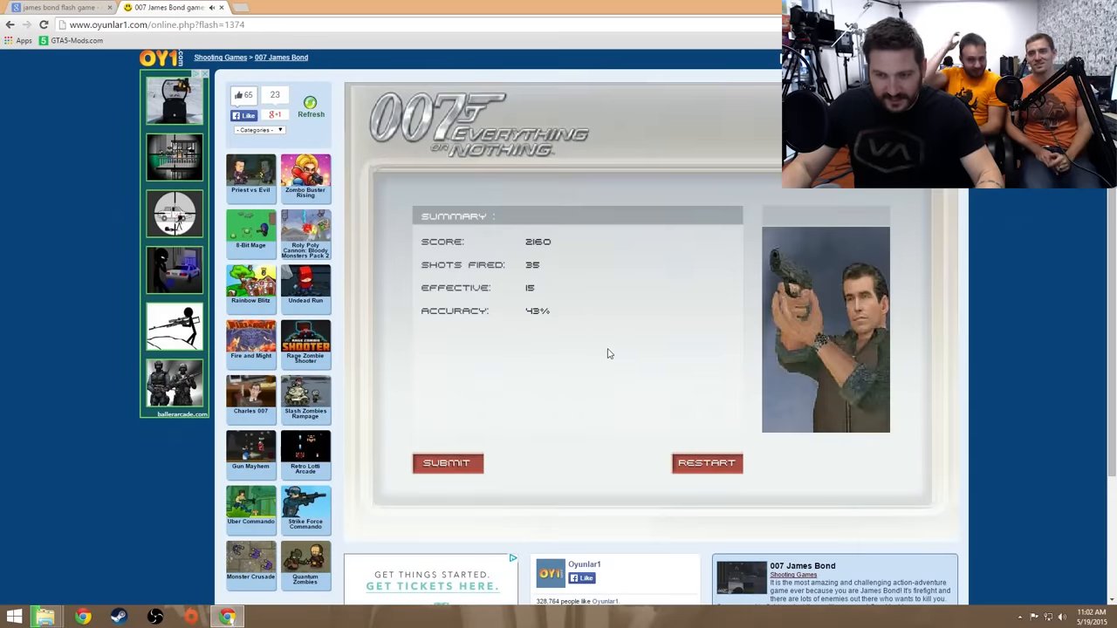
{"action": "mouse_move", "coordinate": [802, 468]}
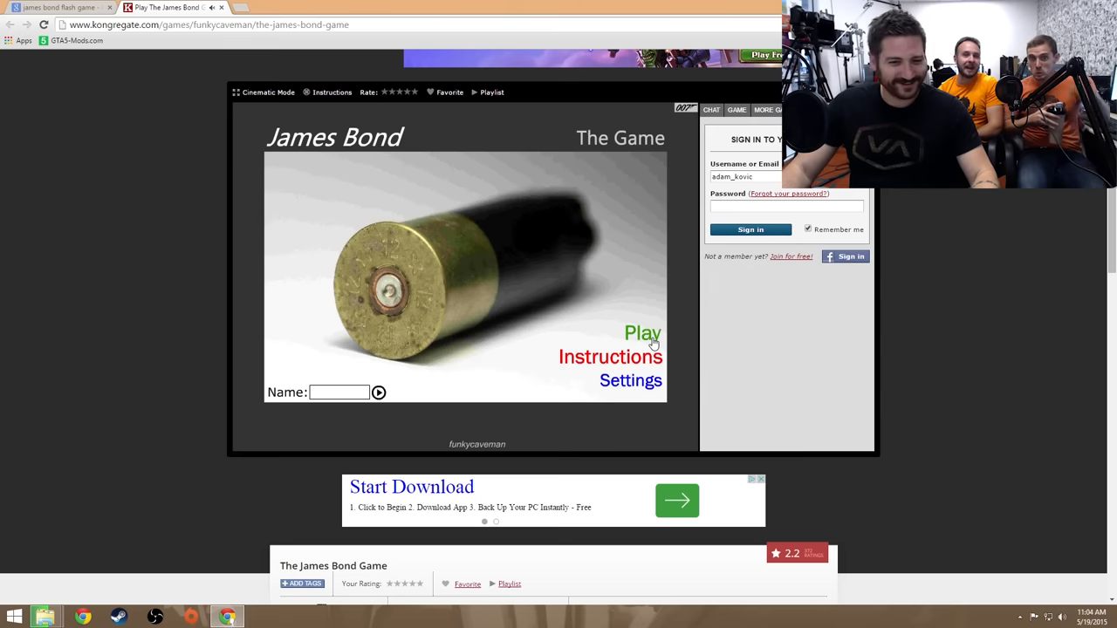
- Enter the player name 'Dan Graig', start the game and shoot the target on the wall
{"action": "left_click", "coordinate": [339, 391]}
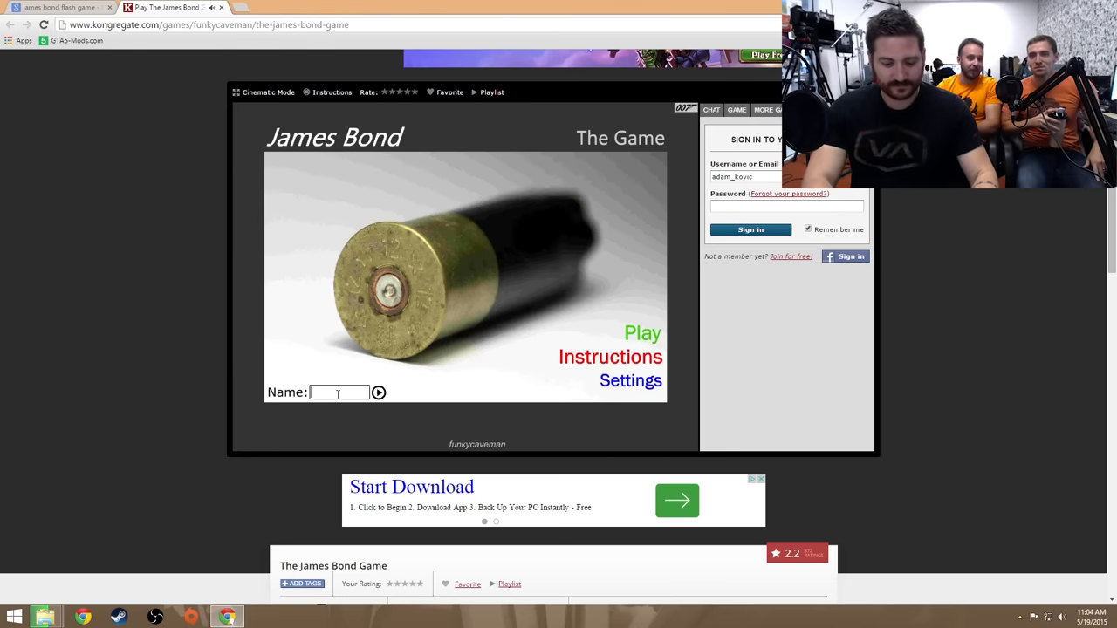
{"action": "type", "text": "Dan G"}
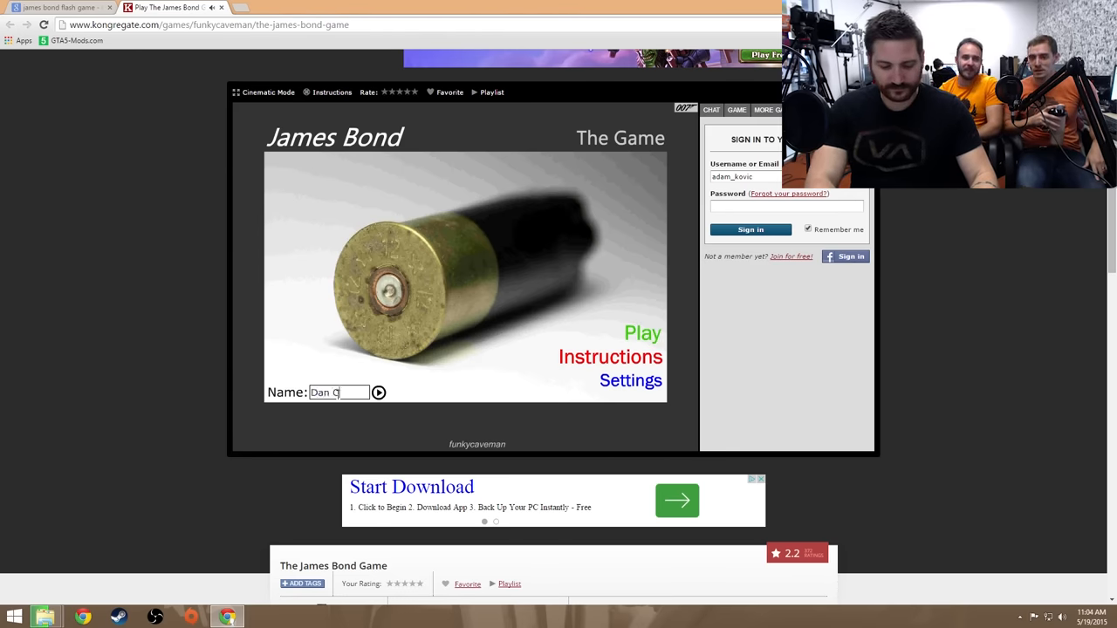
{"action": "type", "text": "raig"}
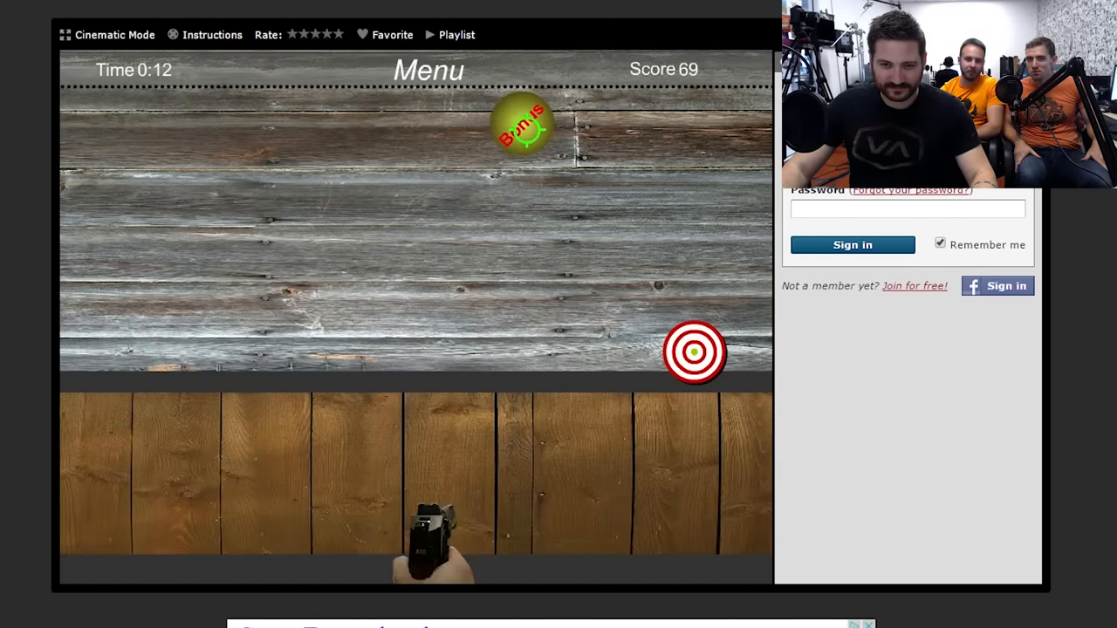
{"action": "left_click", "coordinate": [695, 353]}
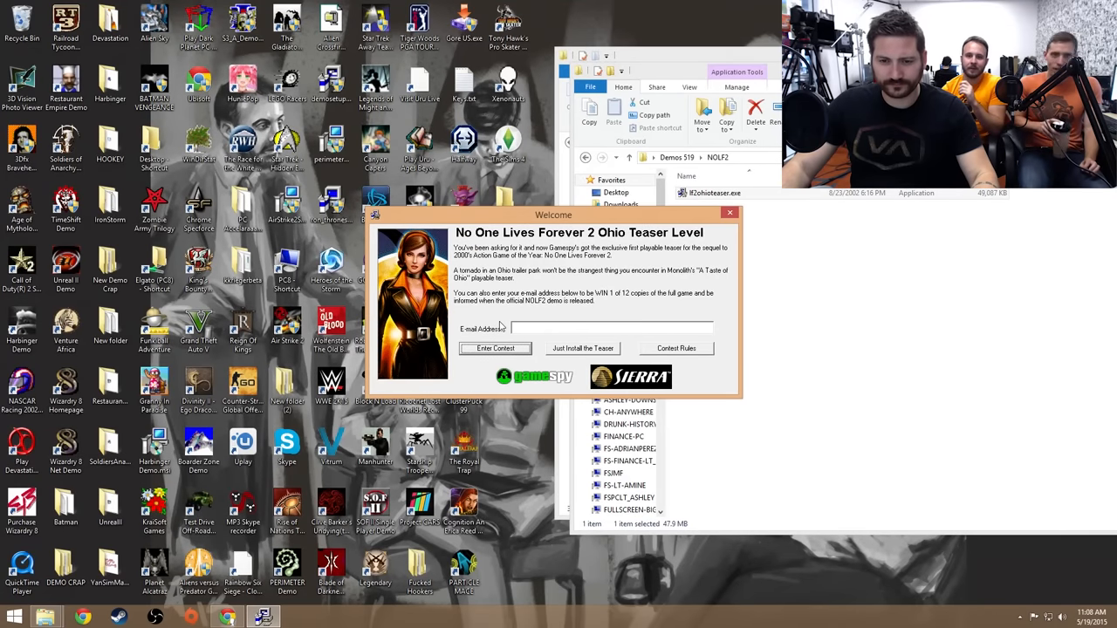
{"action": "left_click", "coordinate": [610, 328]}
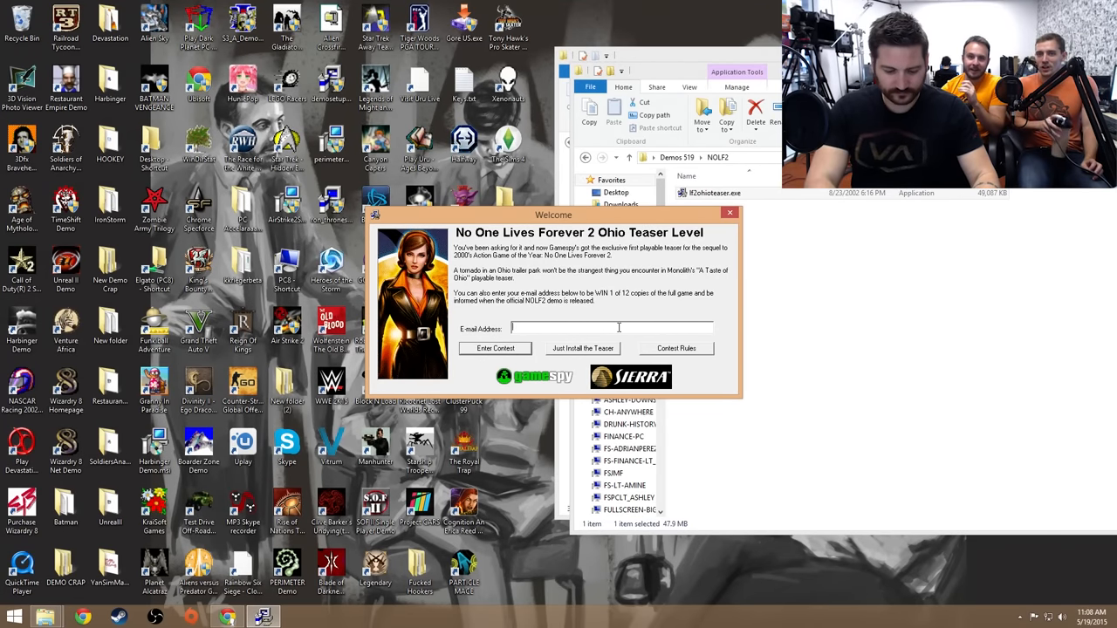
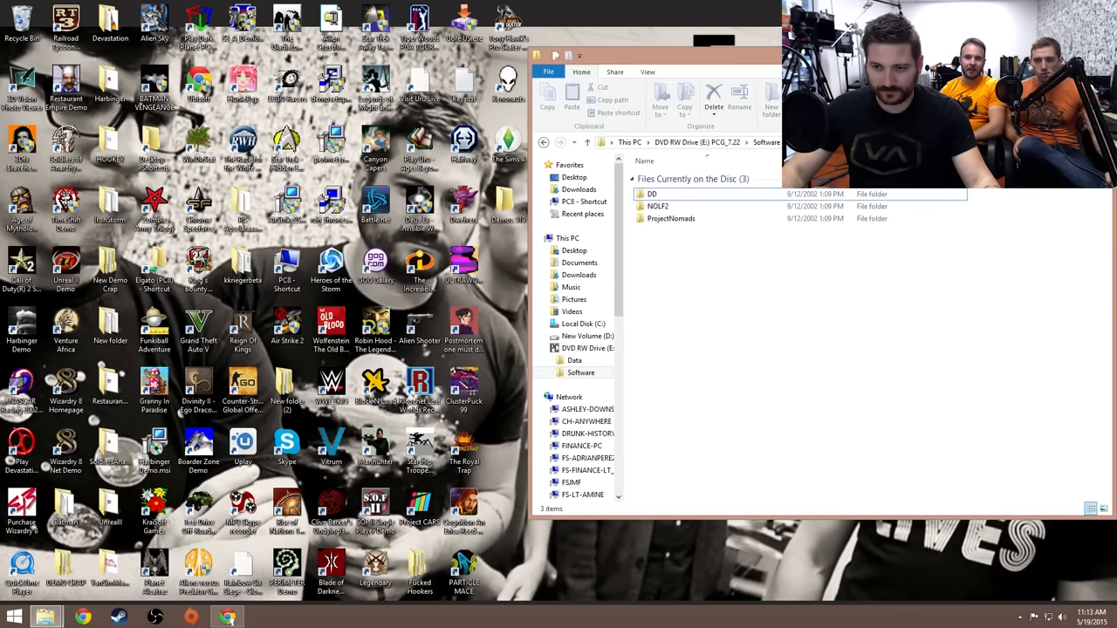
- Open the ProjectNomads folder and run Nomads_demo_eng.exe
{"action": "double_click", "coordinate": [670, 218]}
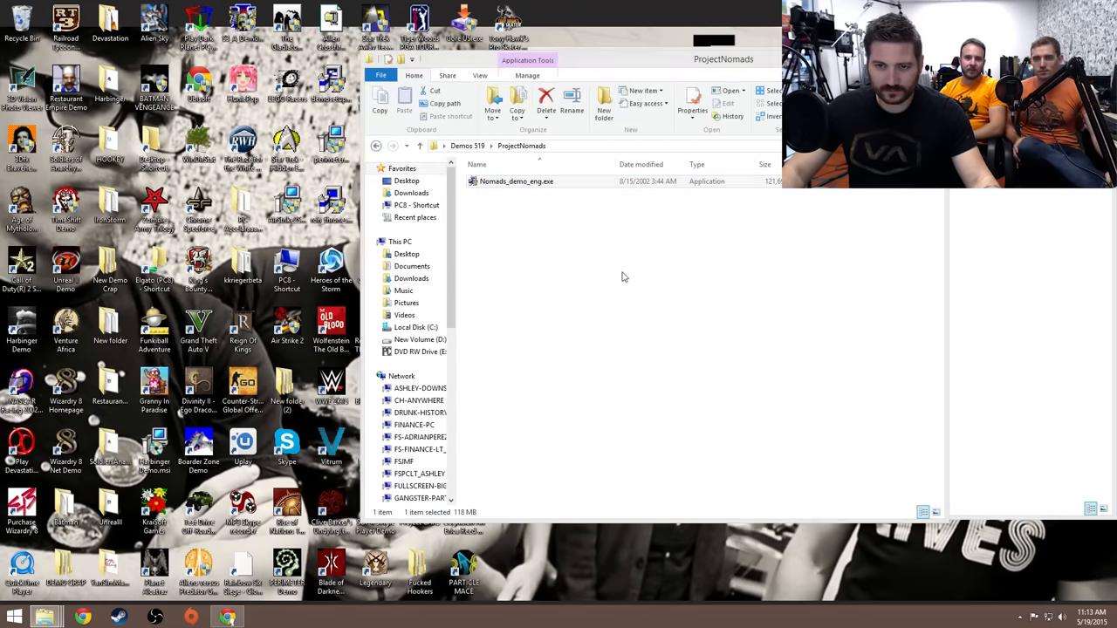
{"action": "double_click", "coordinate": [517, 180]}
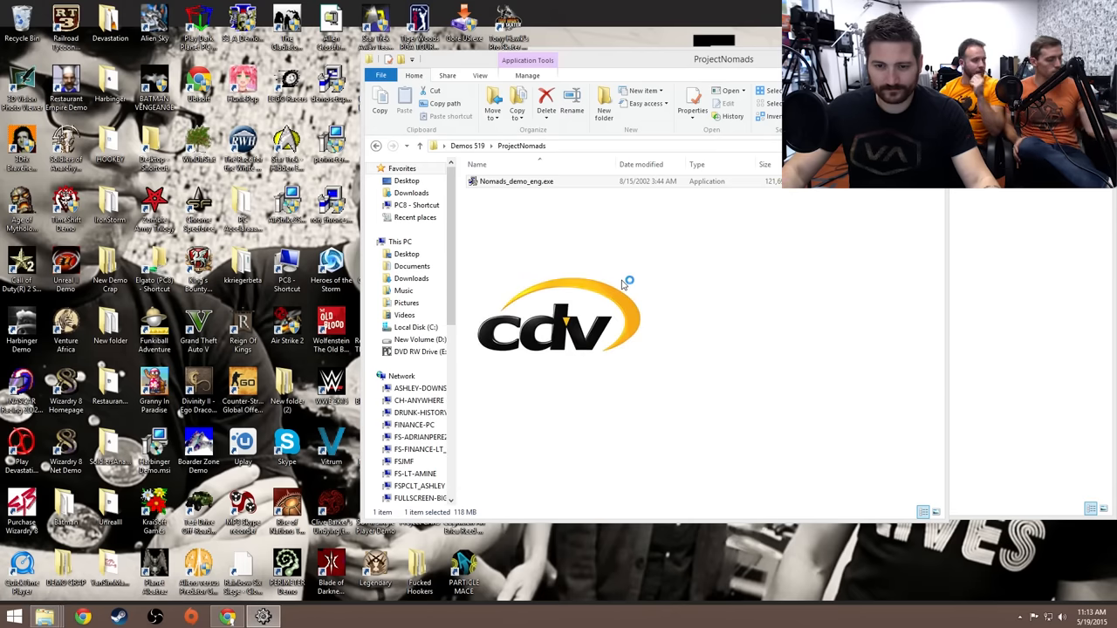
{"action": "double_click", "coordinate": [516, 180]}
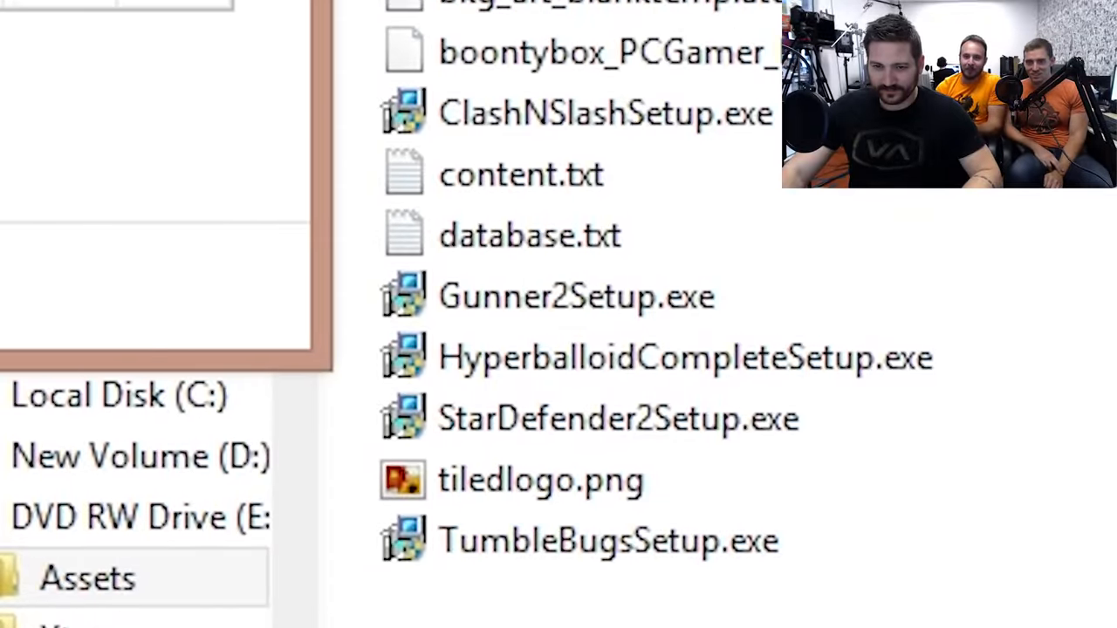
- Accept the Tumble Bugs license terms and advance its setup
{"action": "scroll", "scroll_direction": "down", "scroll_amount": 3}
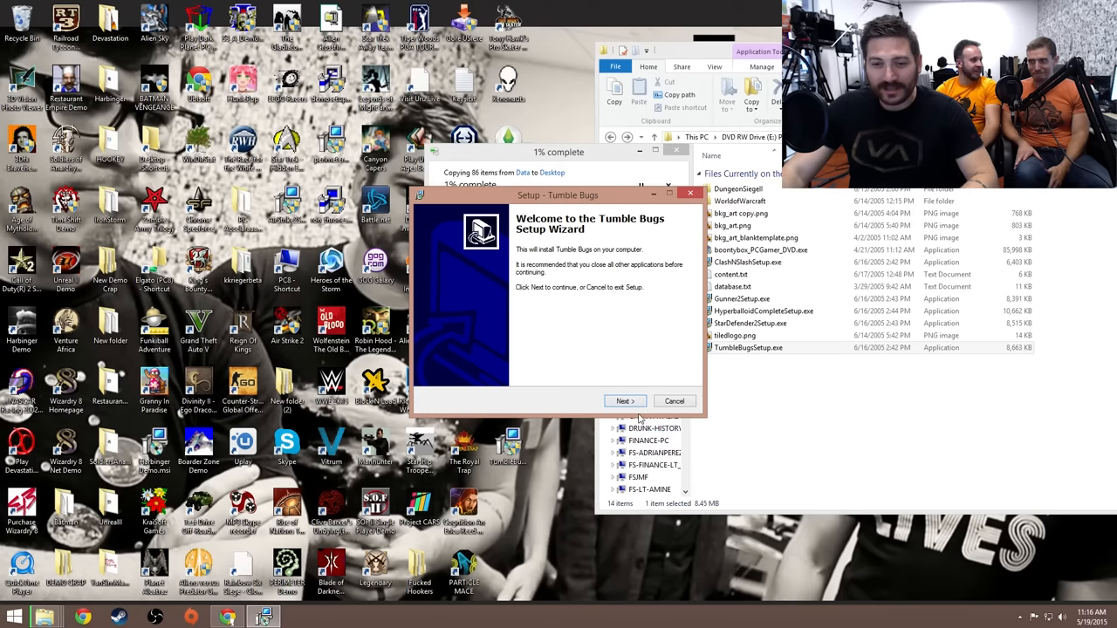
{"action": "left_click", "coordinate": [624, 400]}
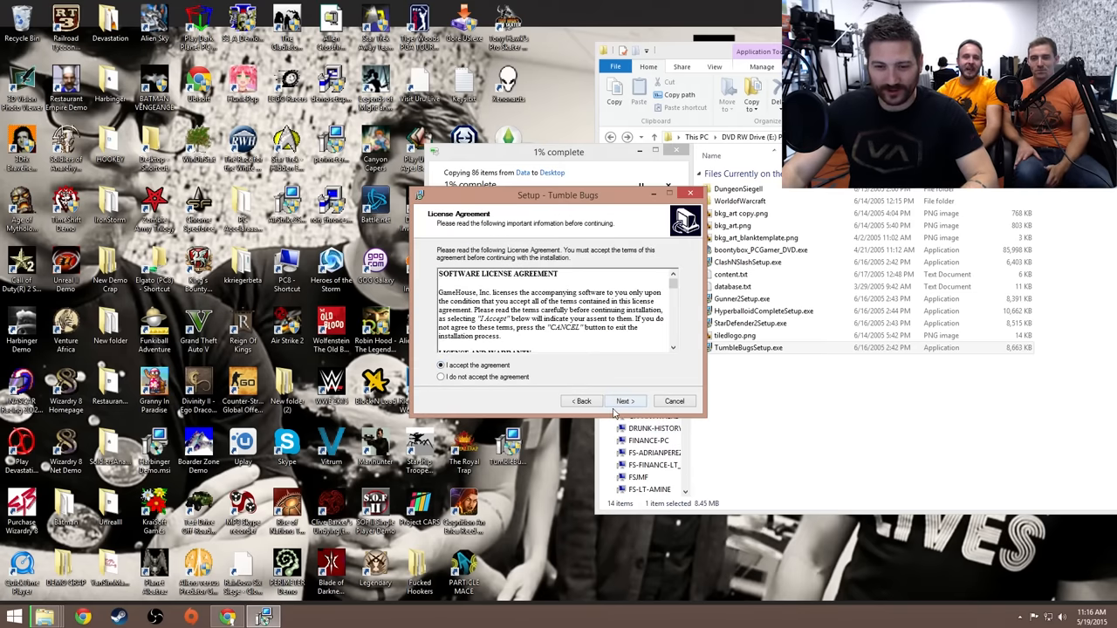
{"action": "left_click", "coordinate": [625, 400]}
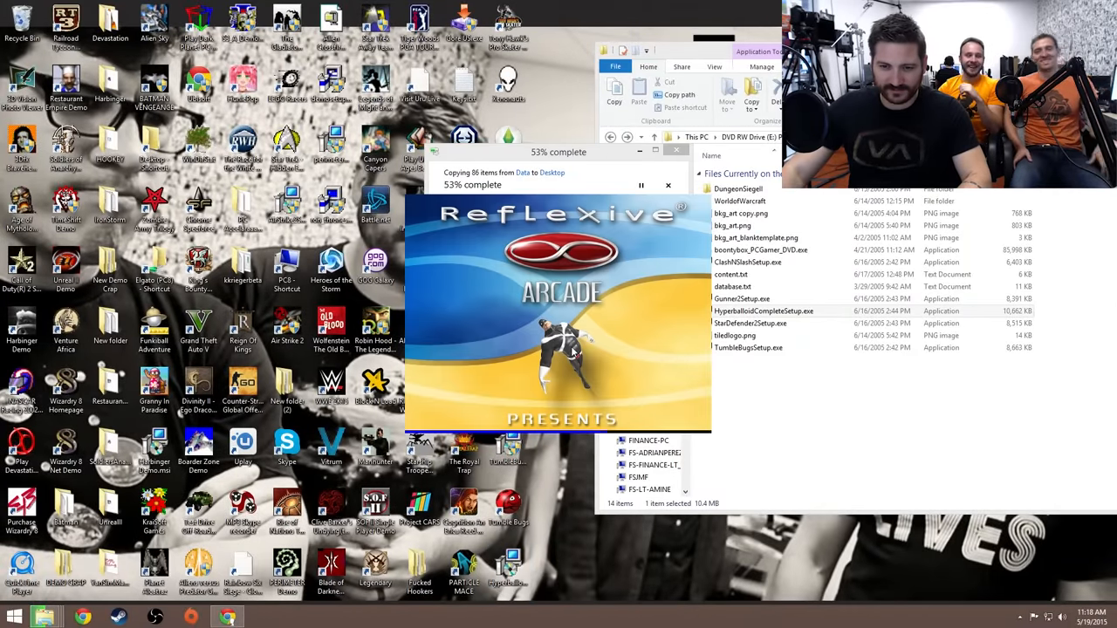
- Dismiss the Reflexive Arcade splash, closing the Hyperballoid installer
{"action": "left_click", "coordinate": [478, 297]}
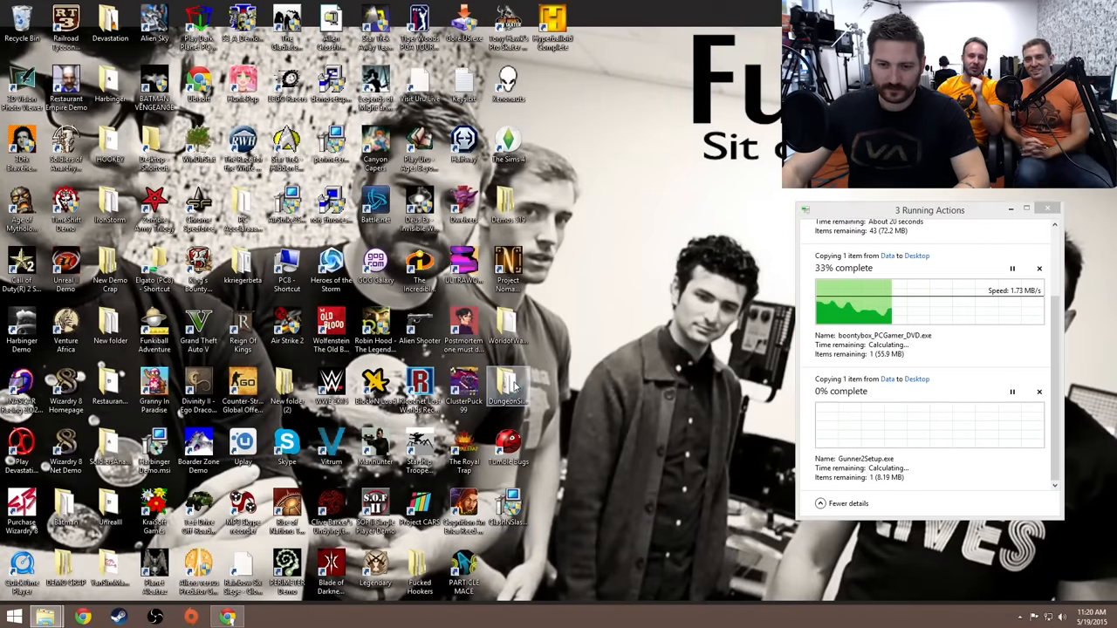
- Run Setup.exe from the DungeonSiegeII folder and start installing the demo
{"action": "double_click", "coordinate": [508, 381]}
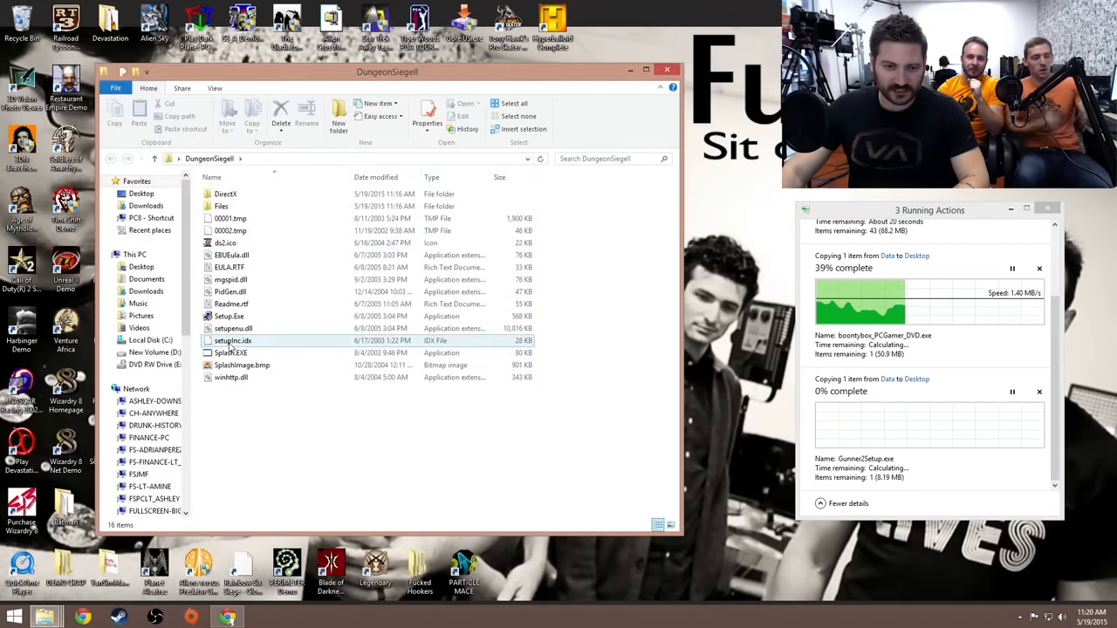
{"action": "left_click", "coordinate": [230, 316]}
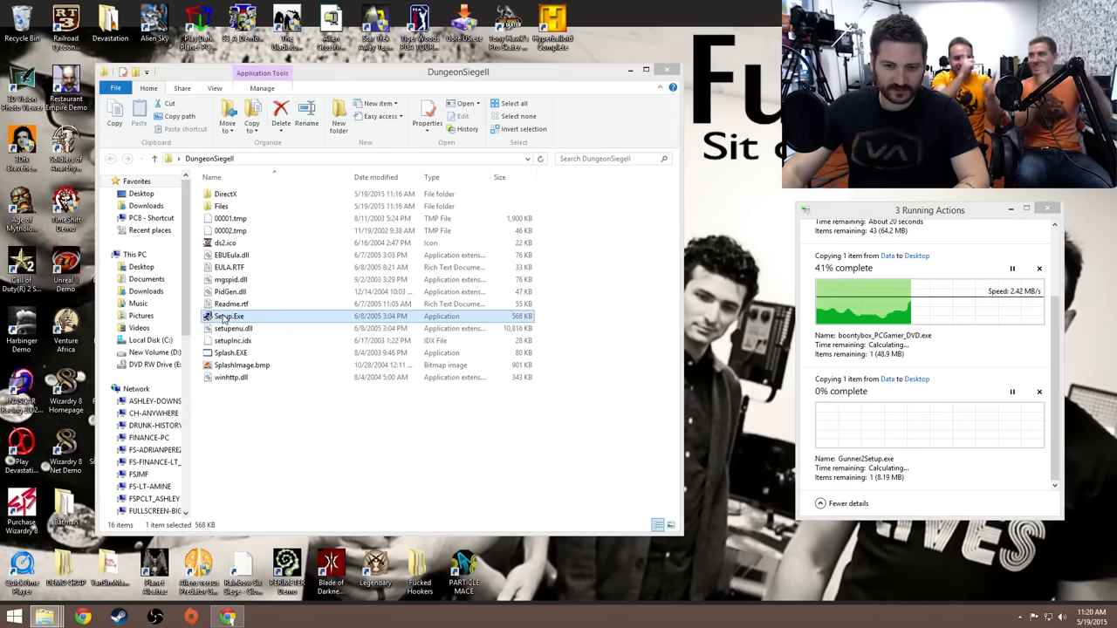
{"action": "double_click", "coordinate": [229, 316]}
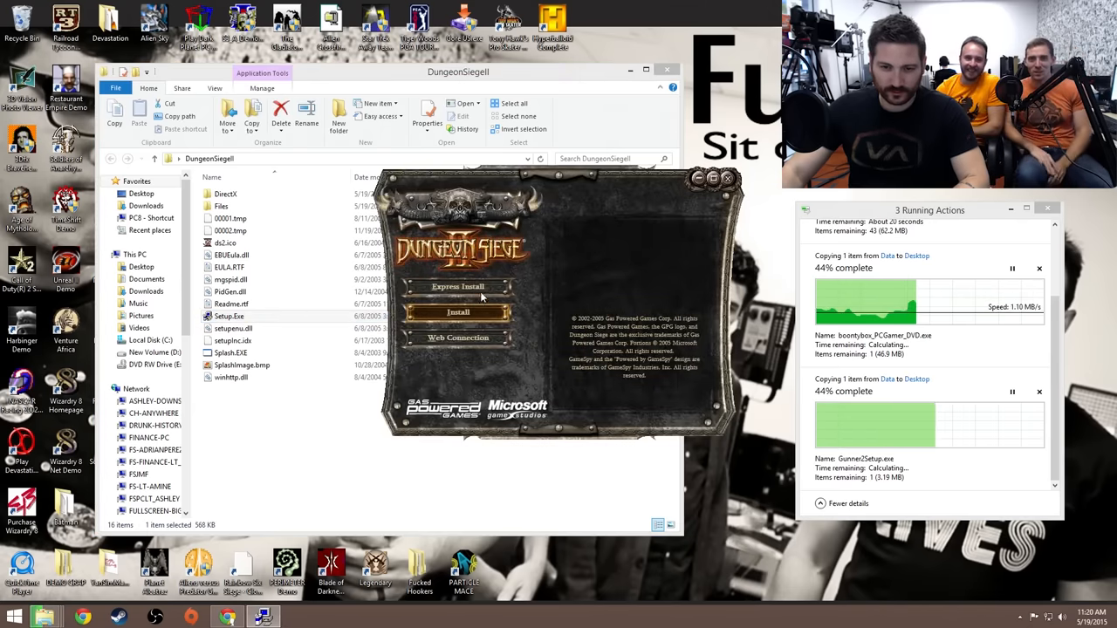
{"action": "left_click", "coordinate": [457, 311]}
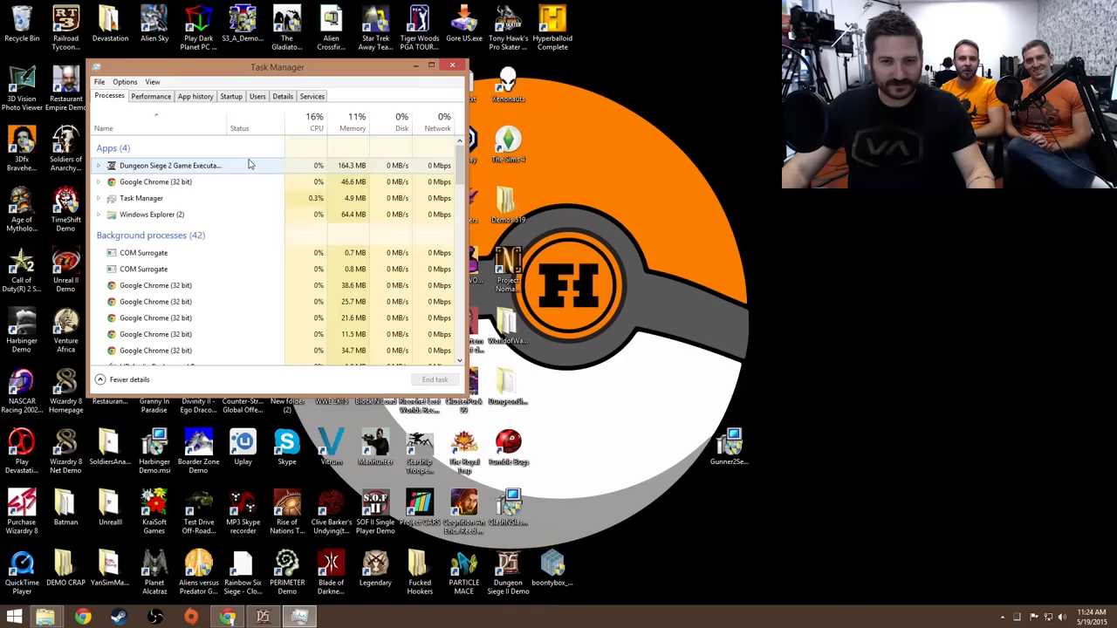
- End the Dungeon Siege 2 process, then finish BoontyBox Setup with the default install folder
{"action": "right_click", "coordinate": [171, 164]}
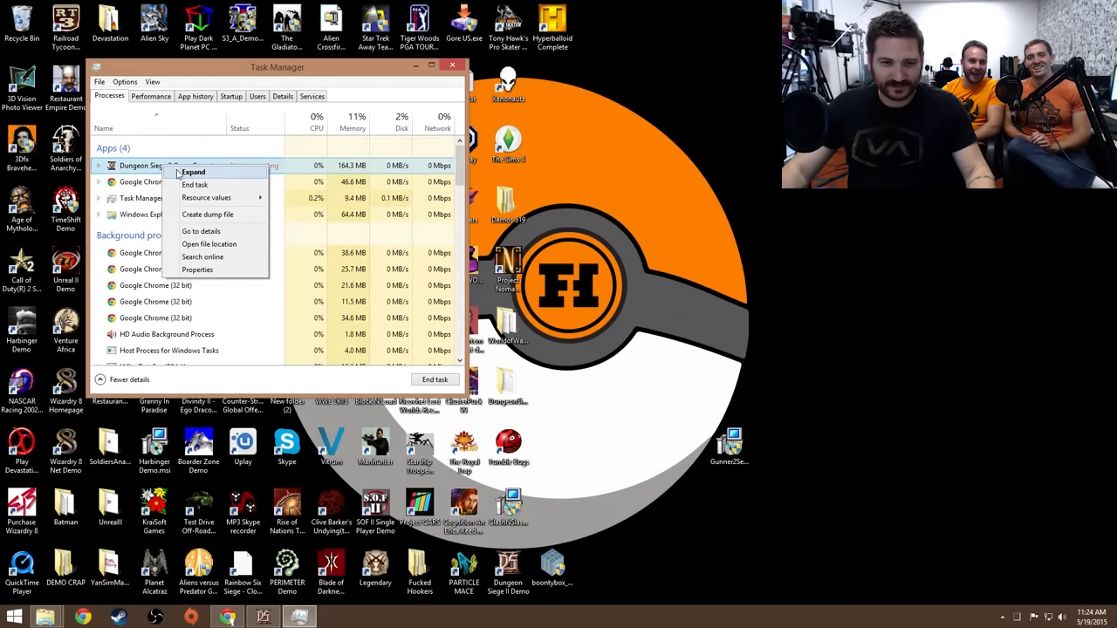
{"action": "left_click", "coordinate": [196, 185]}
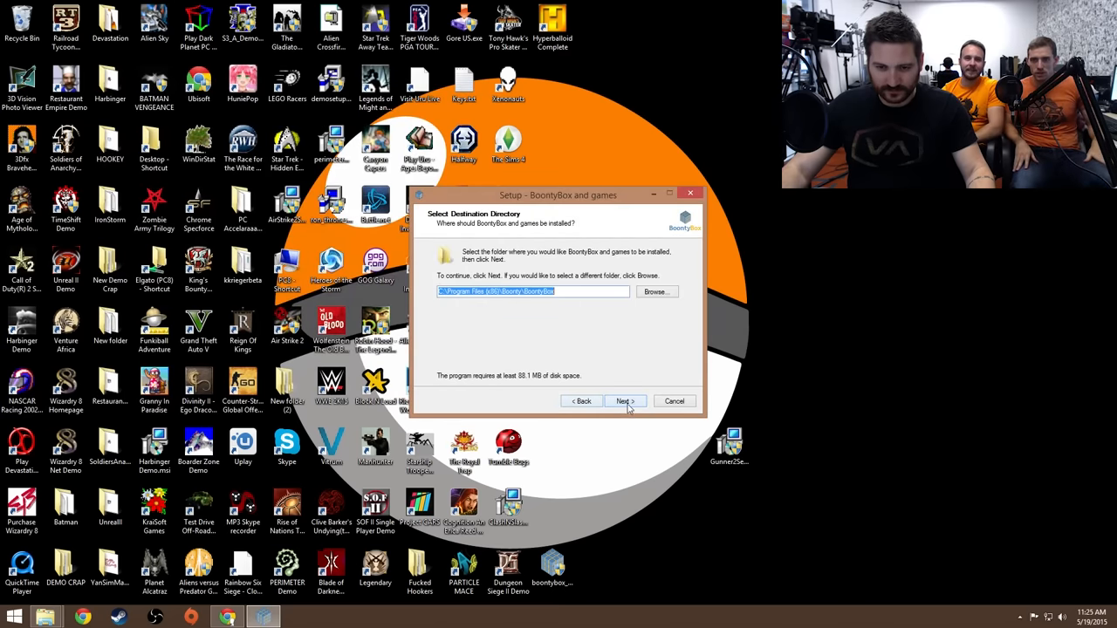
{"action": "left_click", "coordinate": [624, 399]}
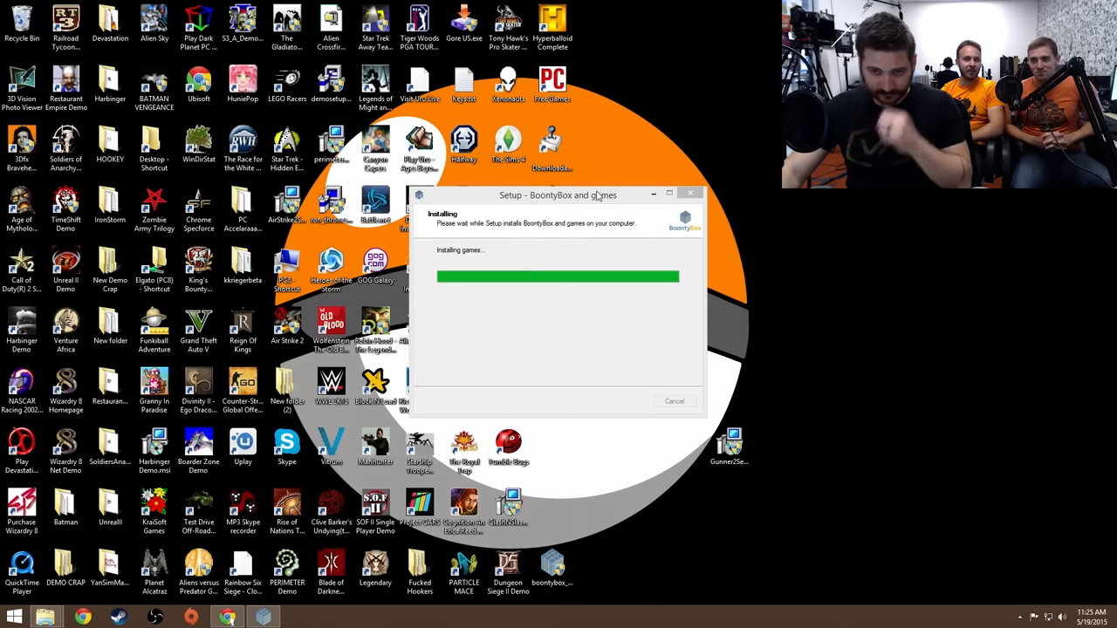
{"action": "mouse_move", "coordinate": [645, 136]}
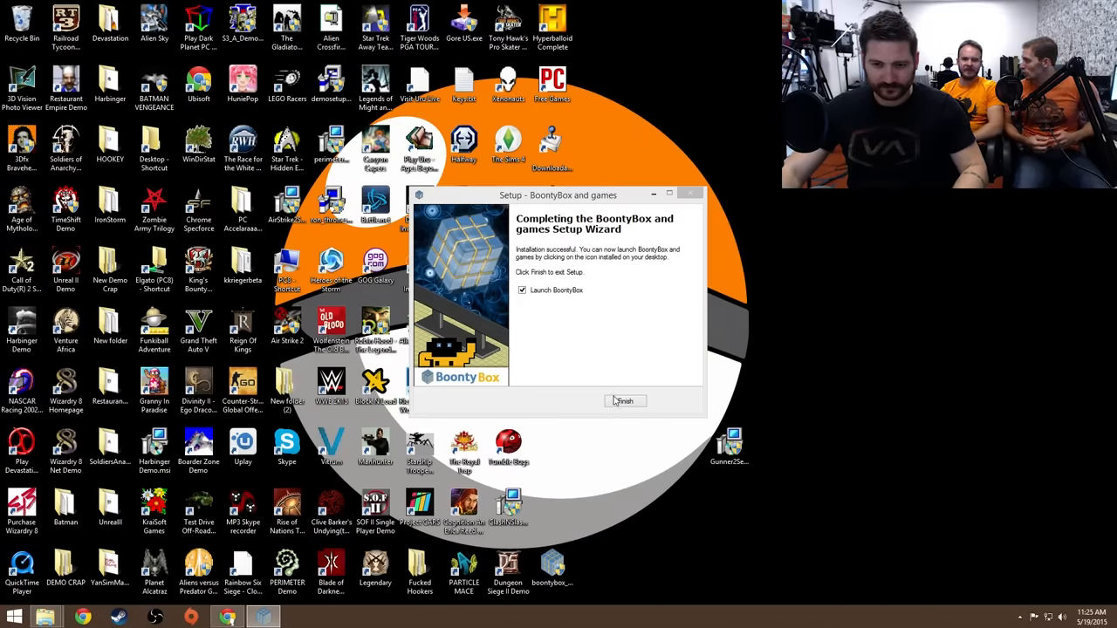
{"action": "left_click", "coordinate": [625, 399]}
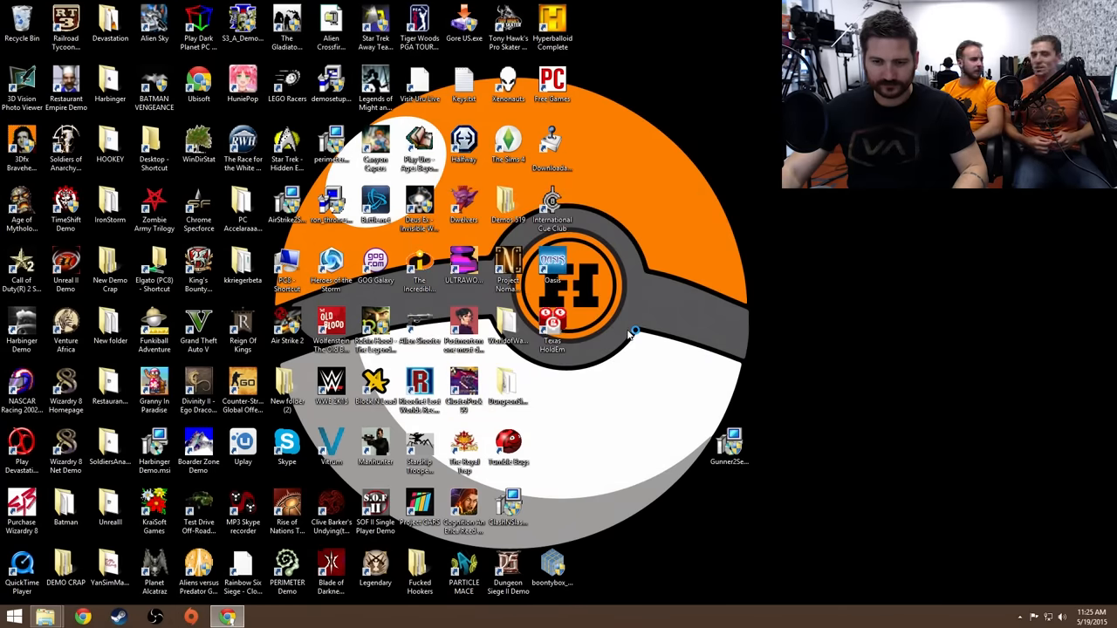
- Launch BoontyBox, choose Oasis in My Games and start its free trial
{"action": "double_click", "coordinate": [551, 280]}
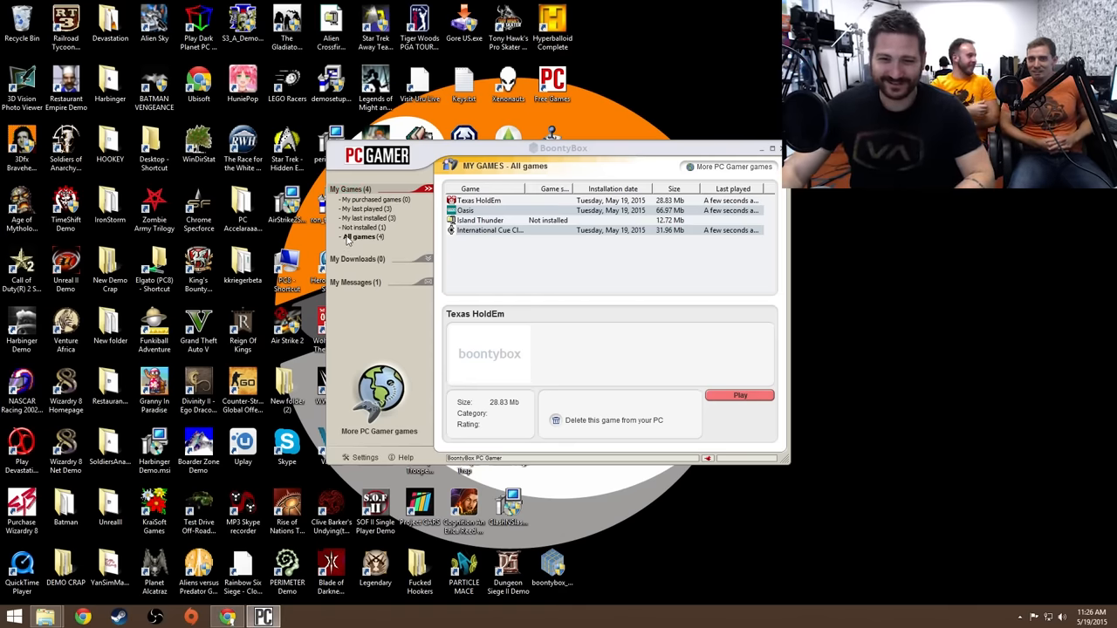
{"action": "left_click", "coordinate": [464, 209]}
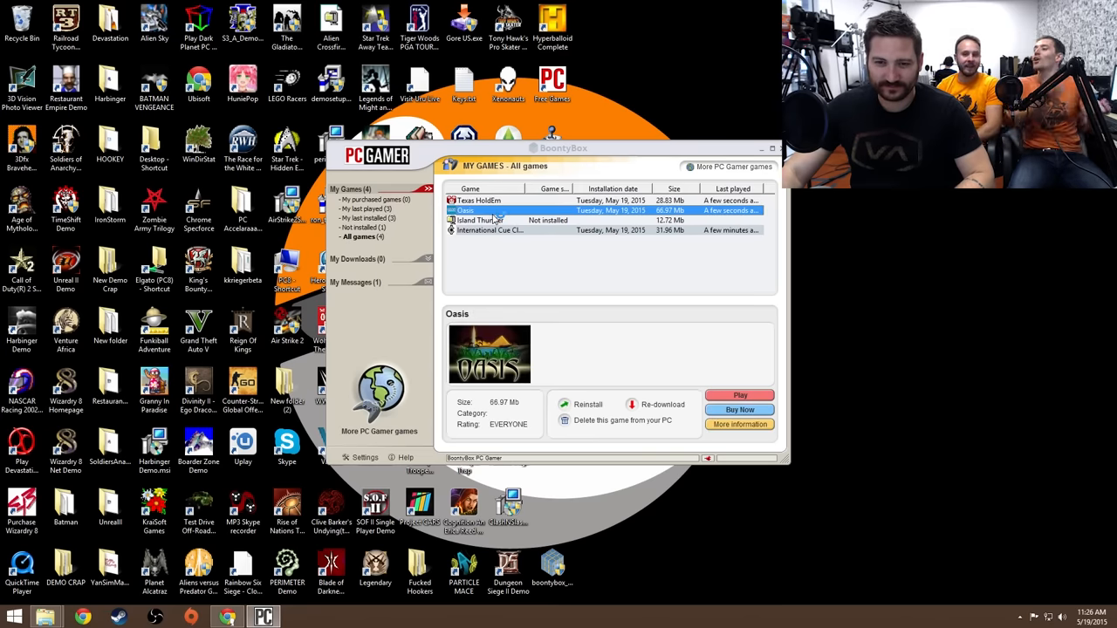
{"action": "left_click", "coordinate": [740, 394]}
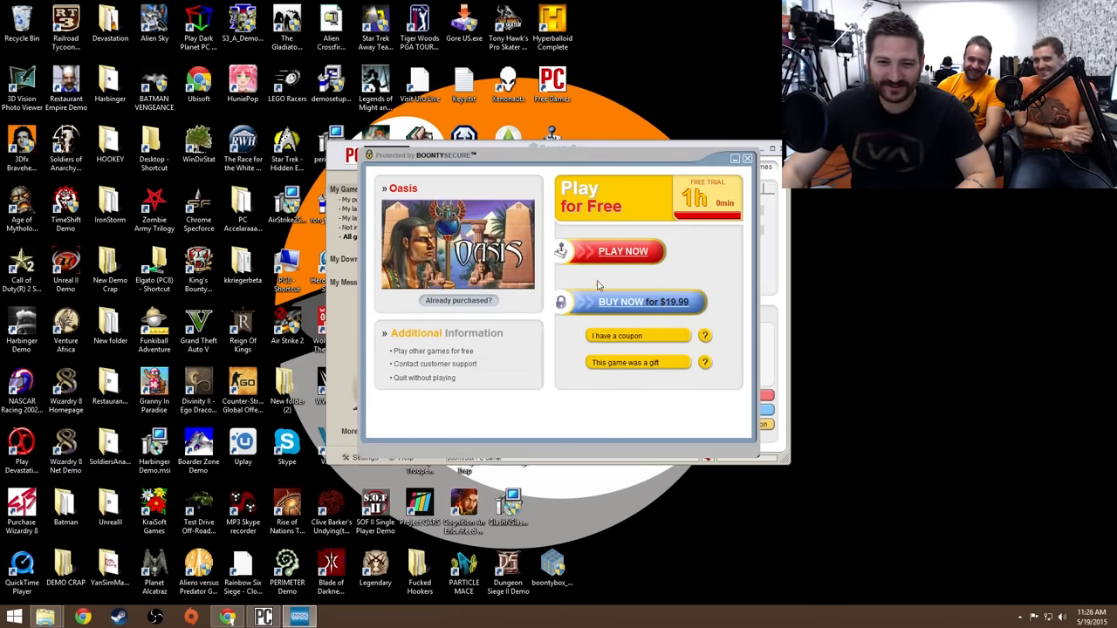
{"action": "mouse_move", "coordinate": [635, 268]}
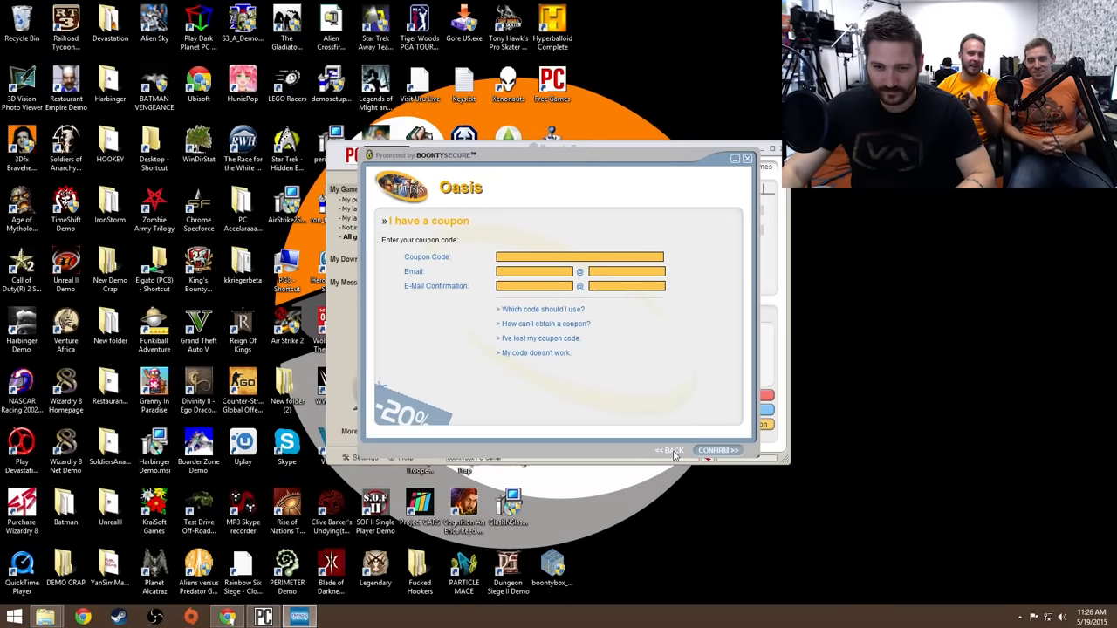
{"action": "left_click", "coordinate": [670, 450]}
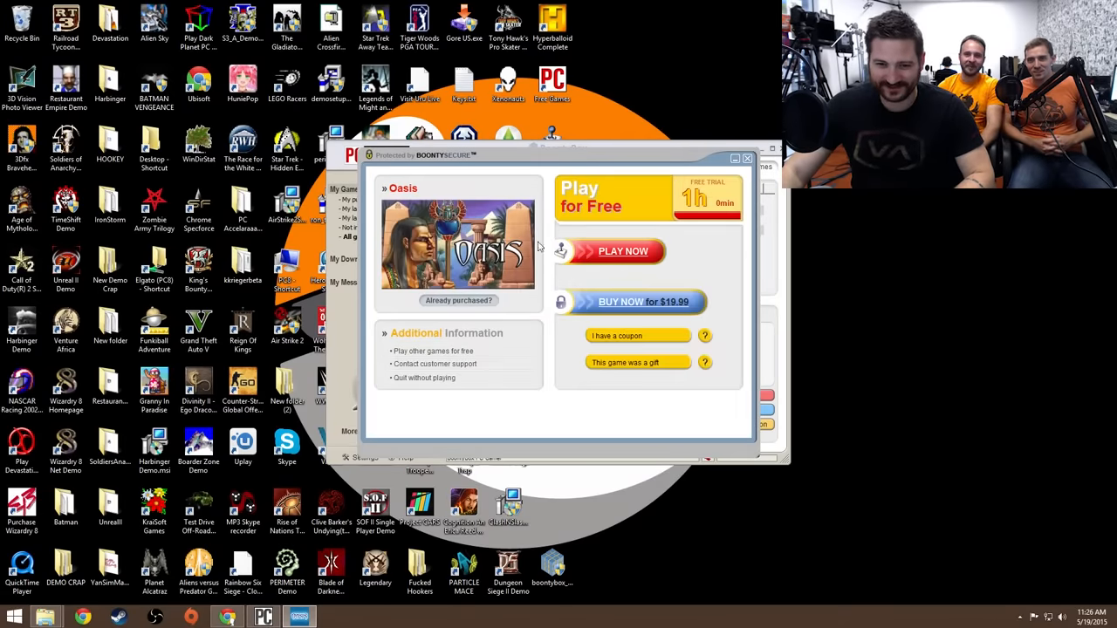
{"action": "left_click", "coordinate": [621, 251]}
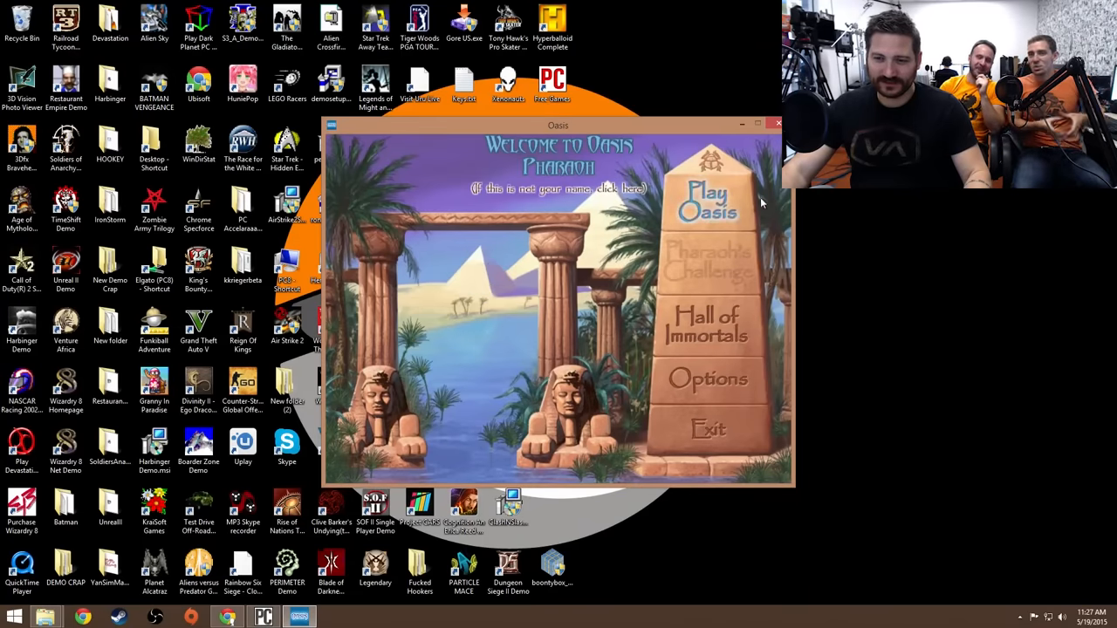
- Start a brief Oasis trial game past its mission briefing, then get back to the Demos 519 folder
{"action": "left_click", "coordinate": [708, 199]}
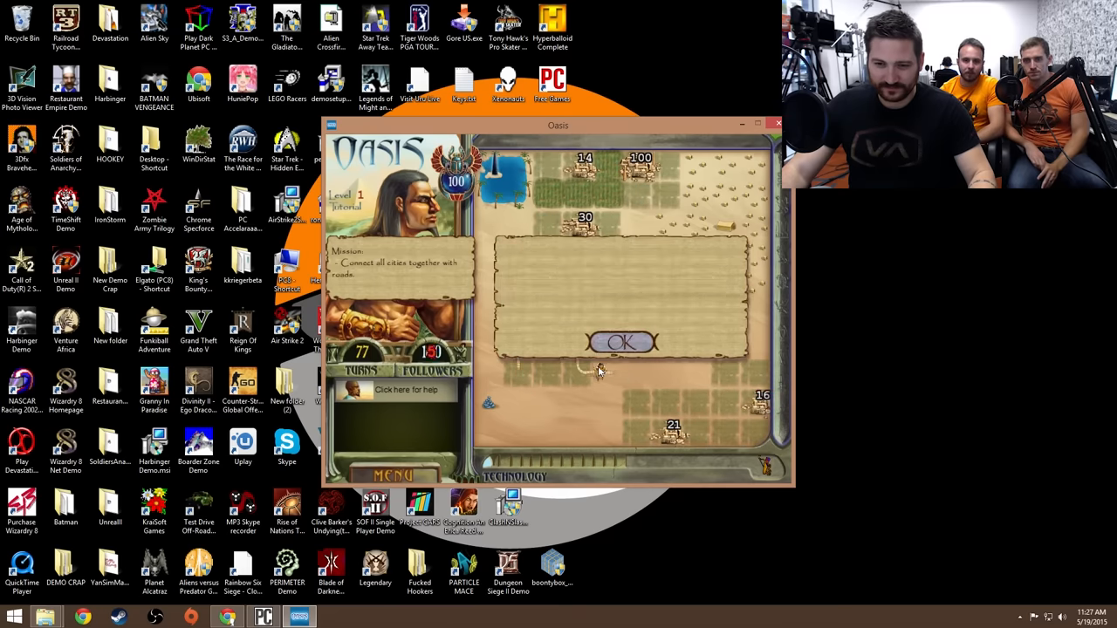
{"action": "left_click", "coordinate": [621, 342]}
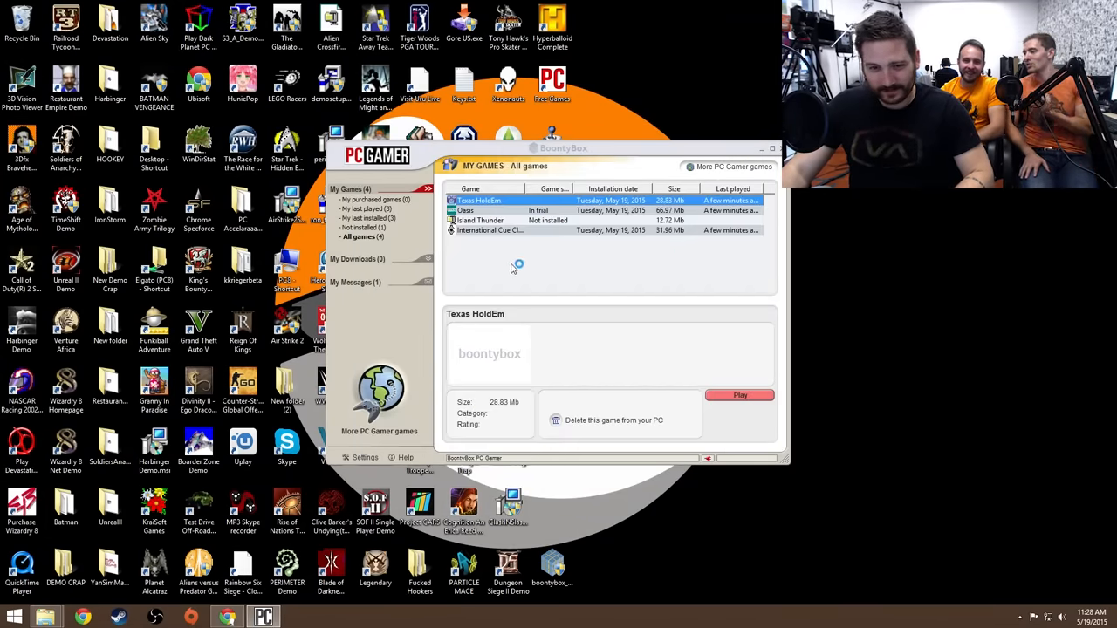
{"action": "left_click", "coordinate": [488, 220]}
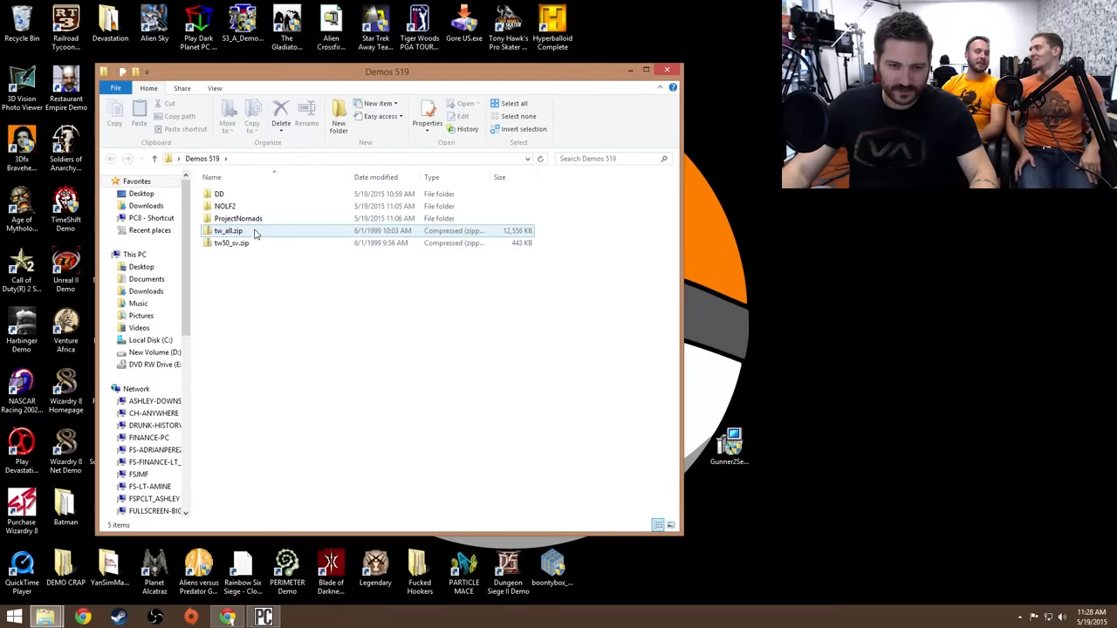
- Launch Island Thunder from BoontyBox, bringing up the WinZip Self-Extractor for thunder.exe
{"action": "left_click", "coordinate": [230, 243]}
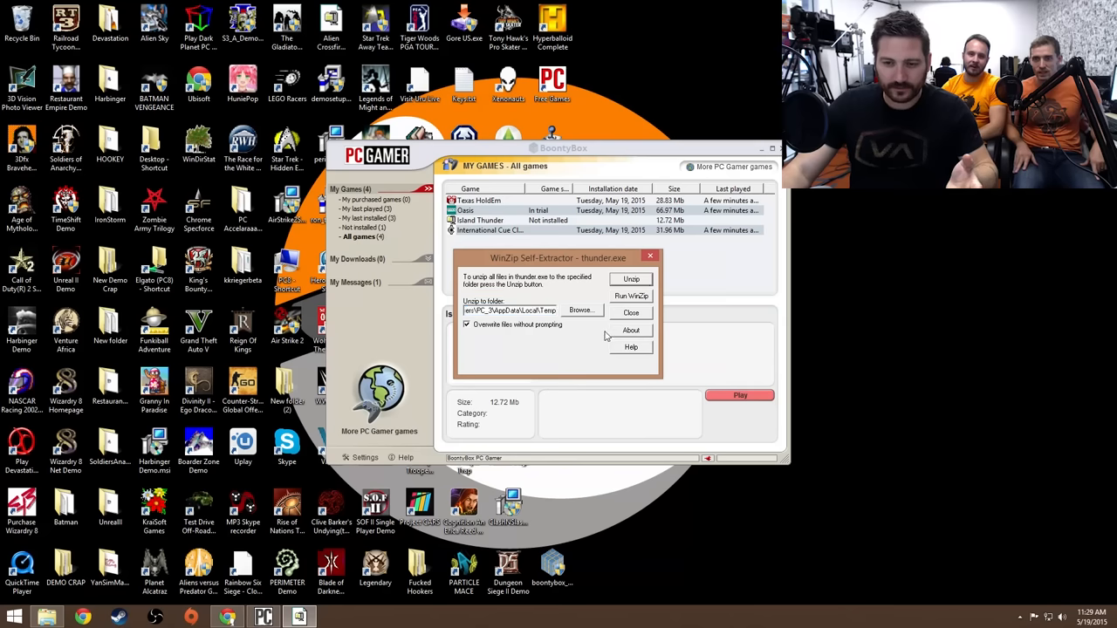
- Close the thunder.exe extractor without unzipping and go on to the Boonty Box home page
{"action": "left_click", "coordinate": [580, 310]}
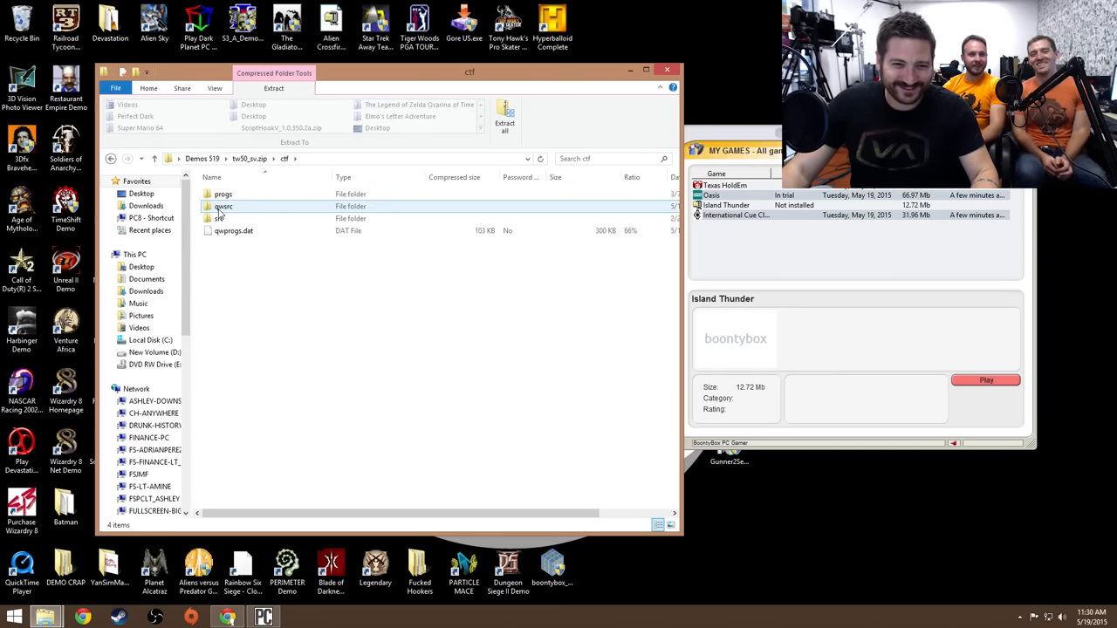
{"action": "left_click", "coordinate": [111, 159]}
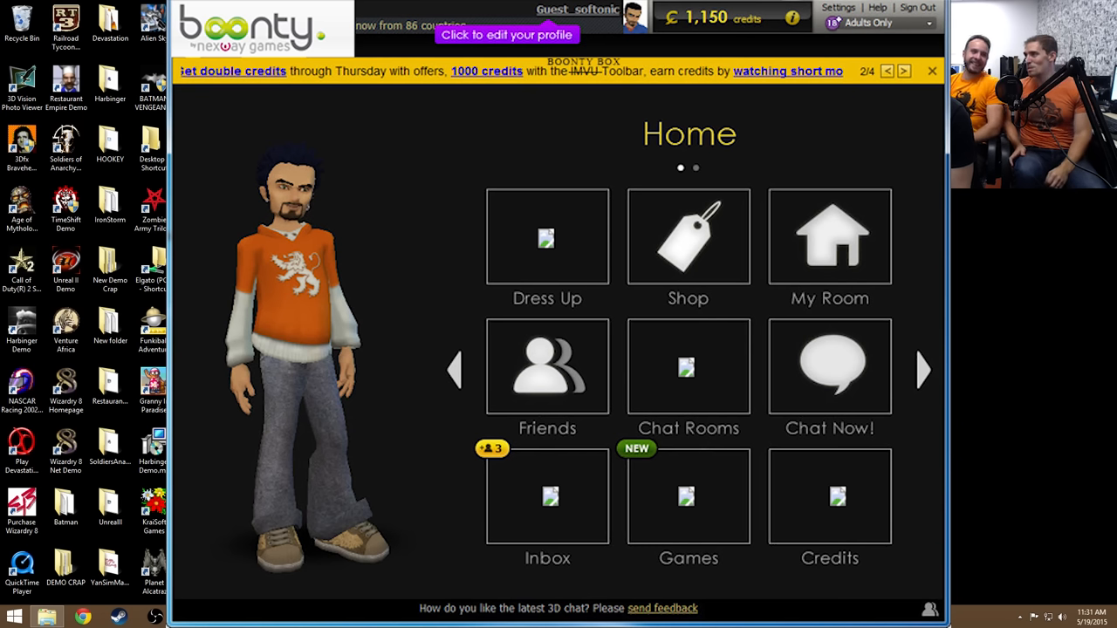
- Exit the Boonty avatar home screen, landing on the Black Hawk Down flash game page
{"action": "left_click", "coordinate": [547, 235]}
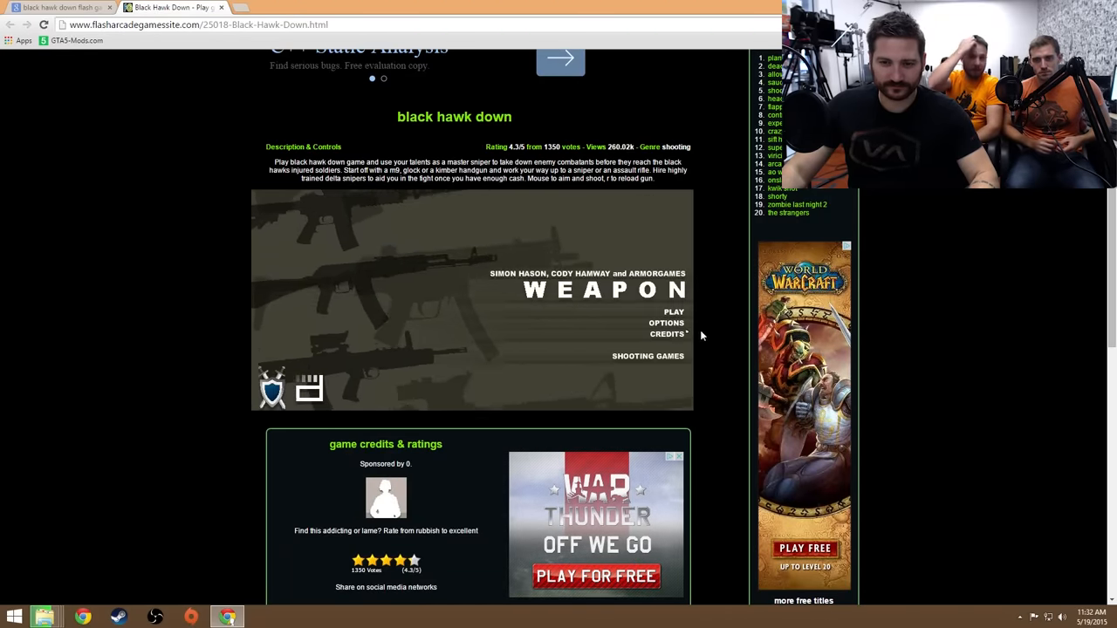
- Start a new Black Hawk Down game with the player name 'James Bond'
{"action": "left_click", "coordinate": [673, 310]}
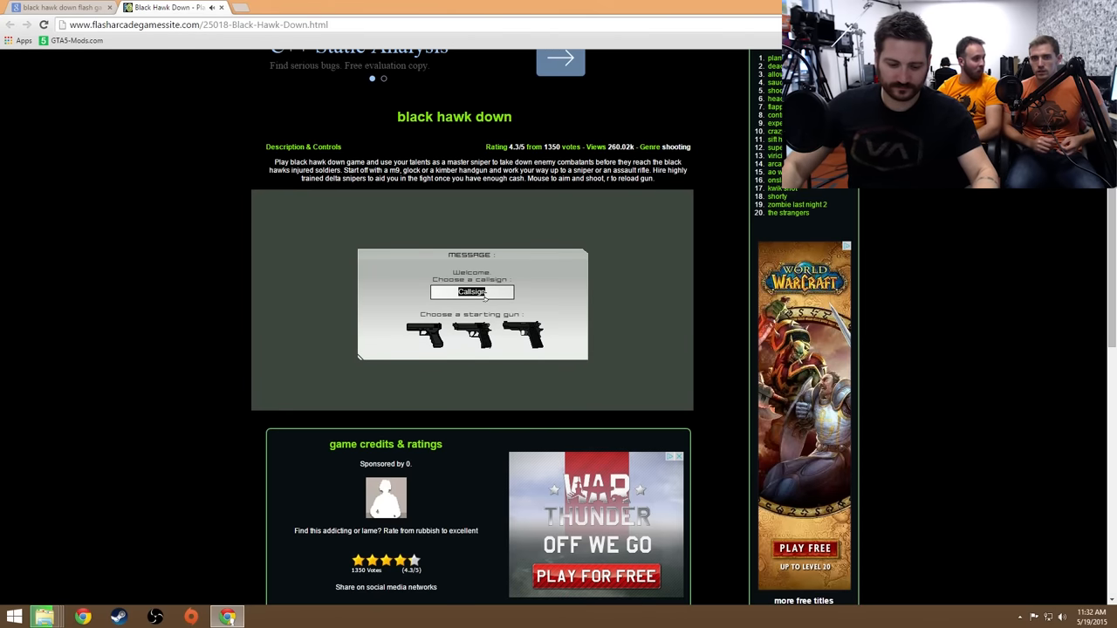
{"action": "type", "text": "James Bond"}
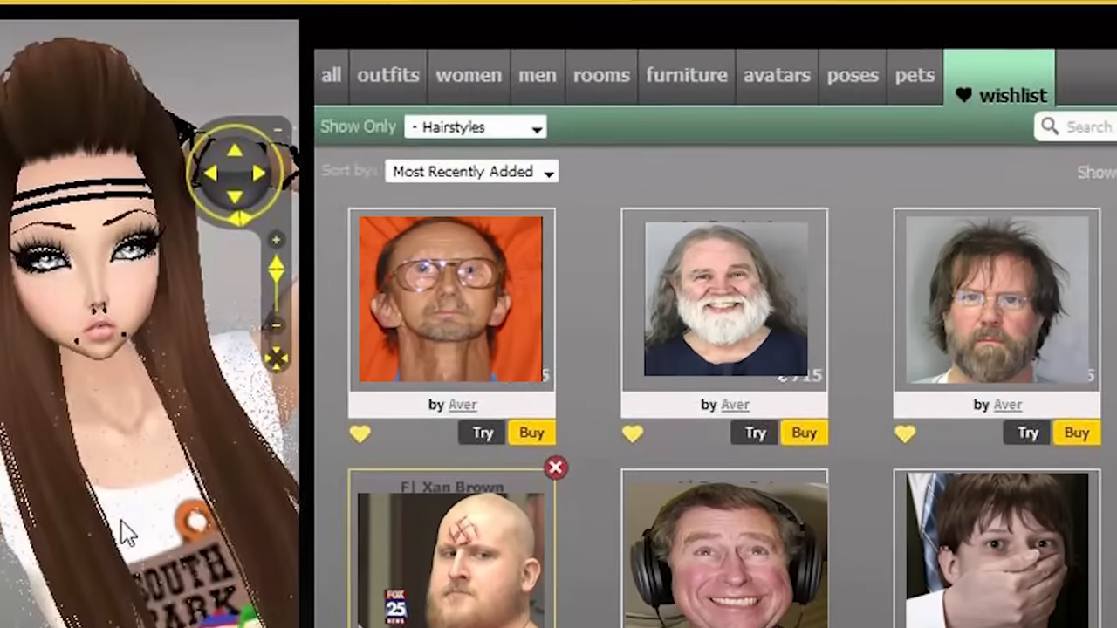
- Cancel the Black Hawk Down SP Demo setup and close the Program Compatibility Assistant notice
{"action": "scroll", "scroll_direction": "down", "scroll_amount": 3}
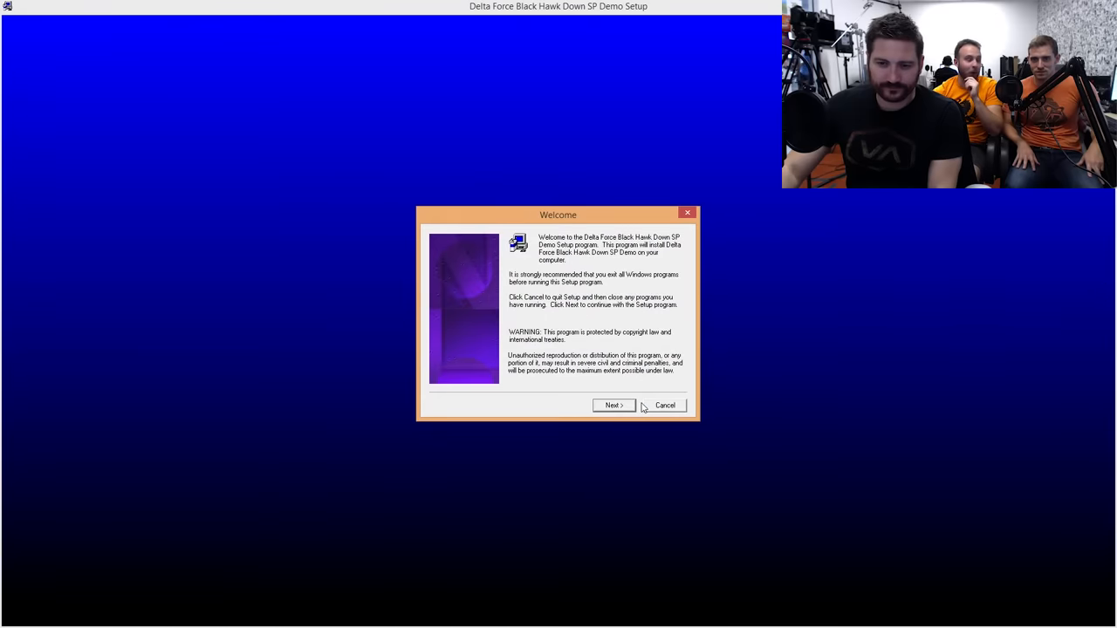
{"action": "left_click", "coordinate": [614, 404]}
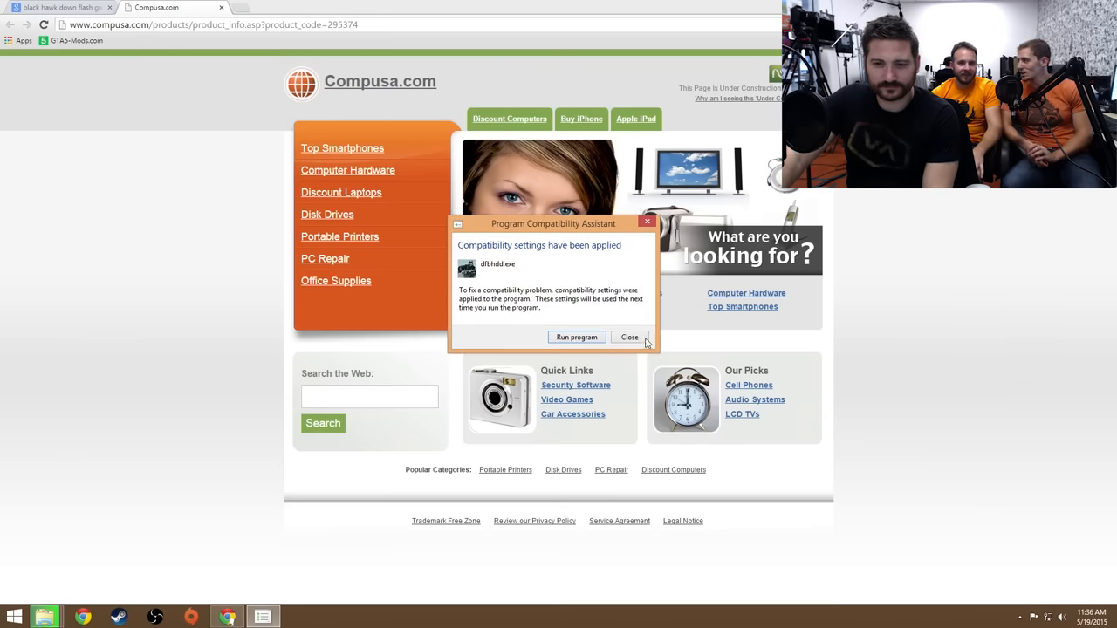
{"action": "left_click", "coordinate": [628, 336]}
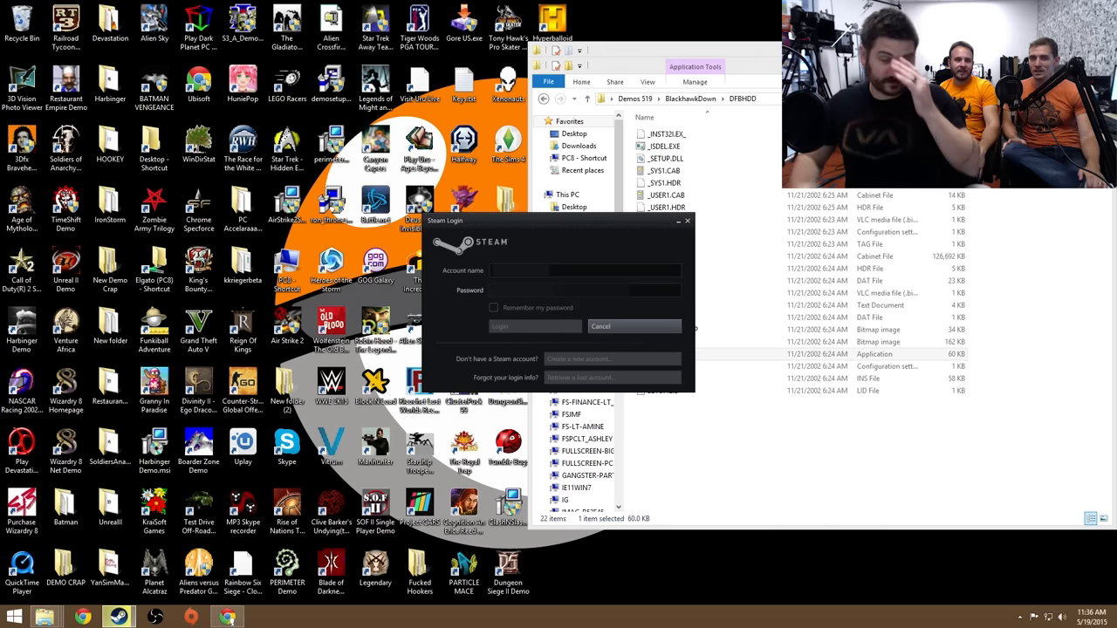
- Dismiss the Steam login and the 'dfbhd.exe has stopped working' crash dialog, abandoning the demo
{"action": "left_click", "coordinate": [534, 326]}
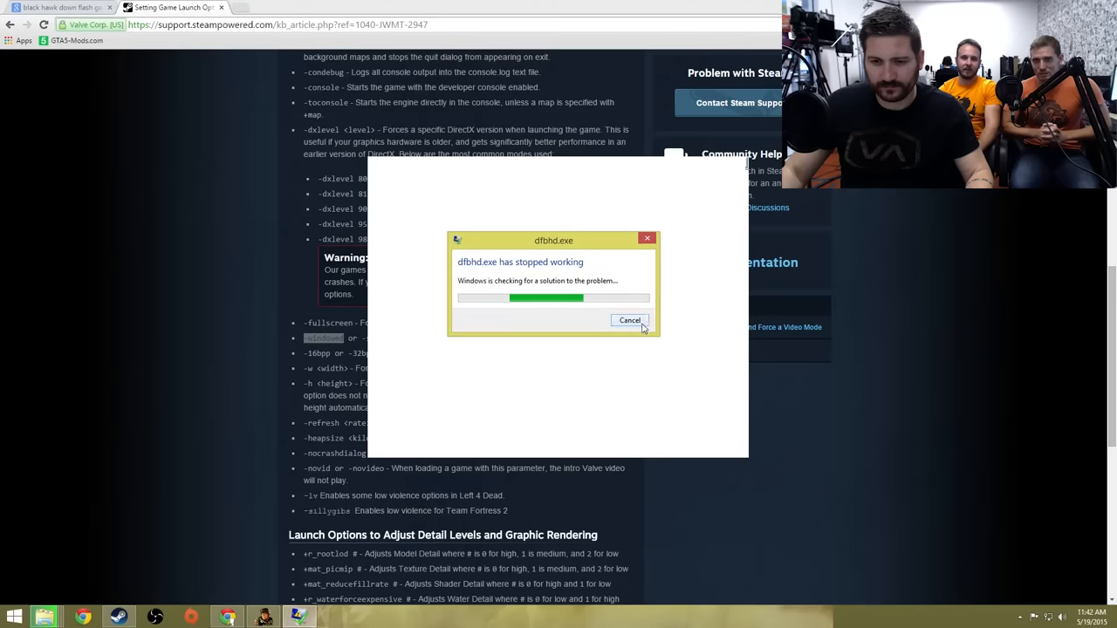
{"action": "left_click", "coordinate": [628, 322]}
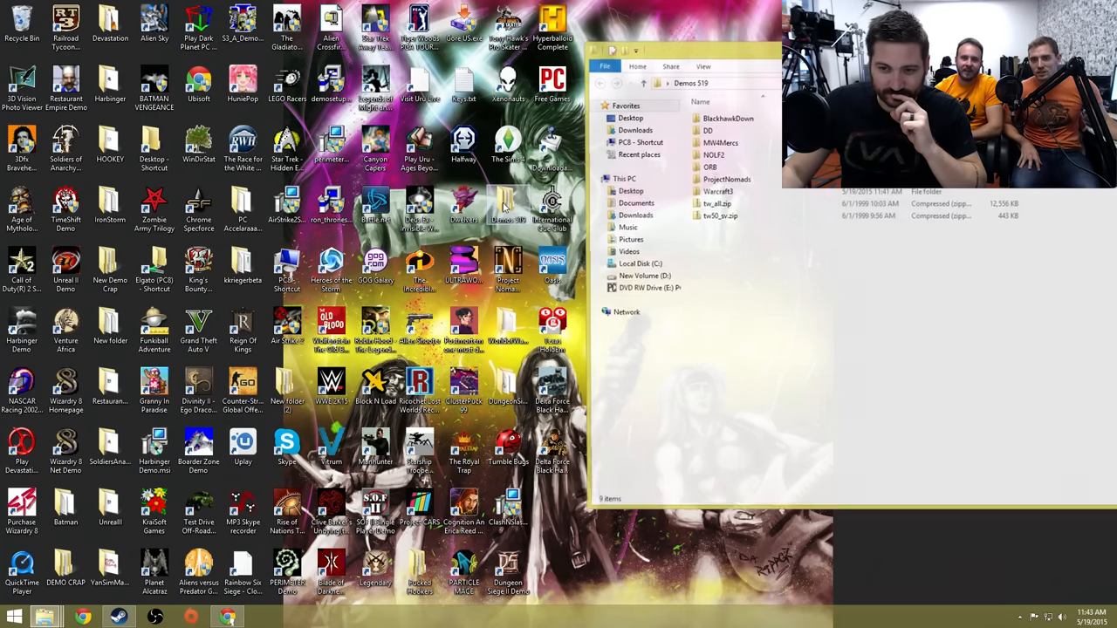
- Run the trial program inside the MW4Mercs folder, ending at the disc root with PCG-READ.TXT
{"action": "double_click", "coordinate": [721, 143]}
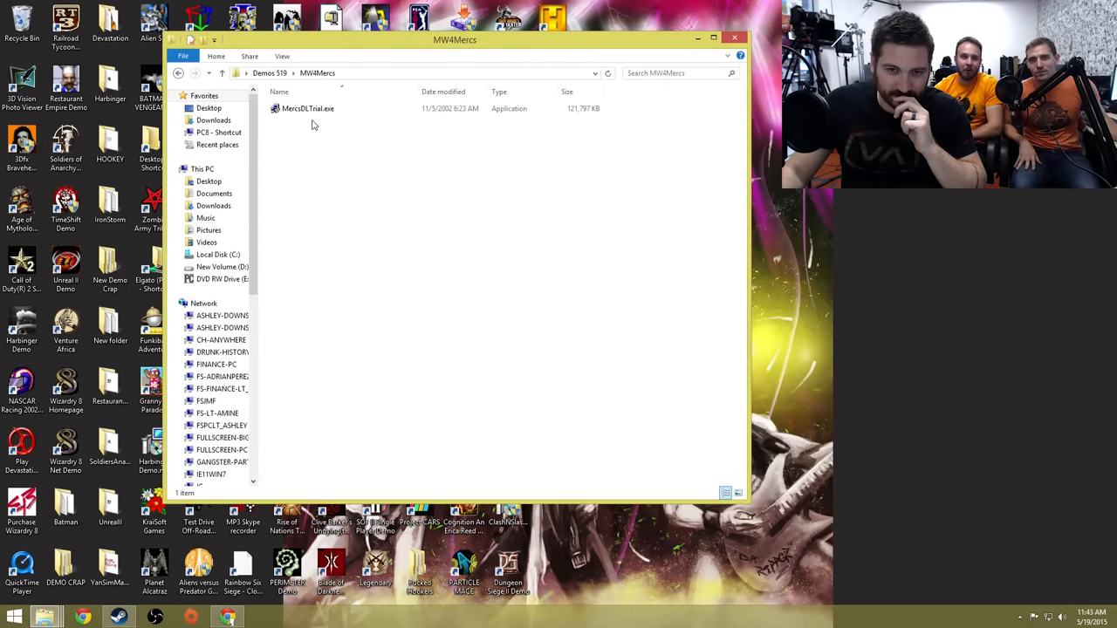
{"action": "double_click", "coordinate": [307, 108]}
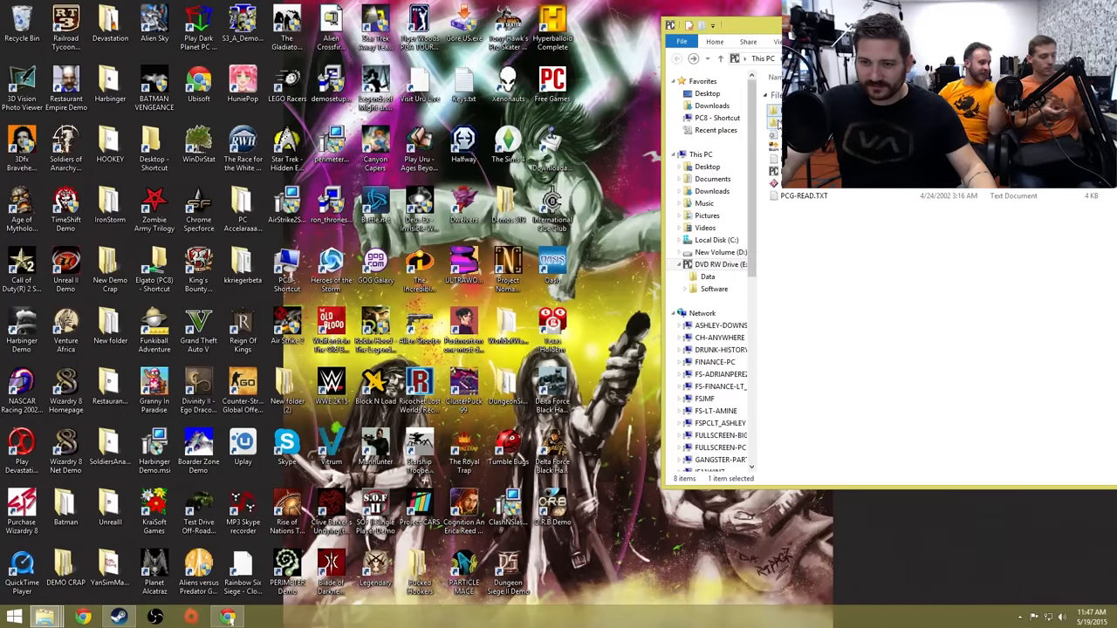
- Enter the disc folder listing Bond, ImpossibleCreatures and Links2003 and choose Bond, launching the Nightfire installer
{"action": "left_click", "coordinate": [719, 265]}
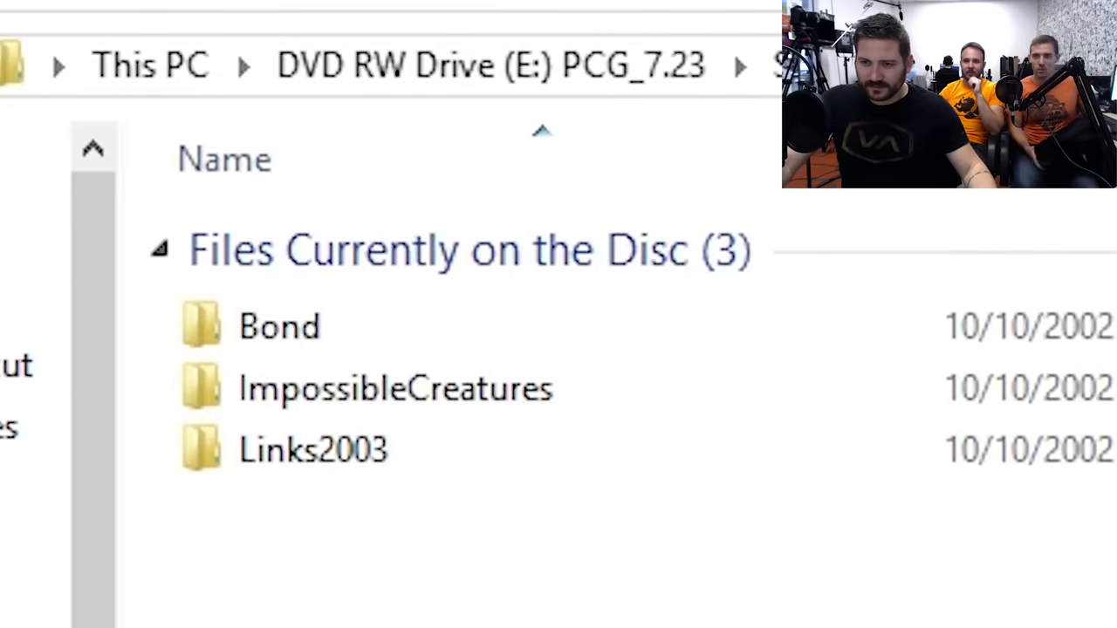
{"action": "left_click", "coordinate": [279, 328]}
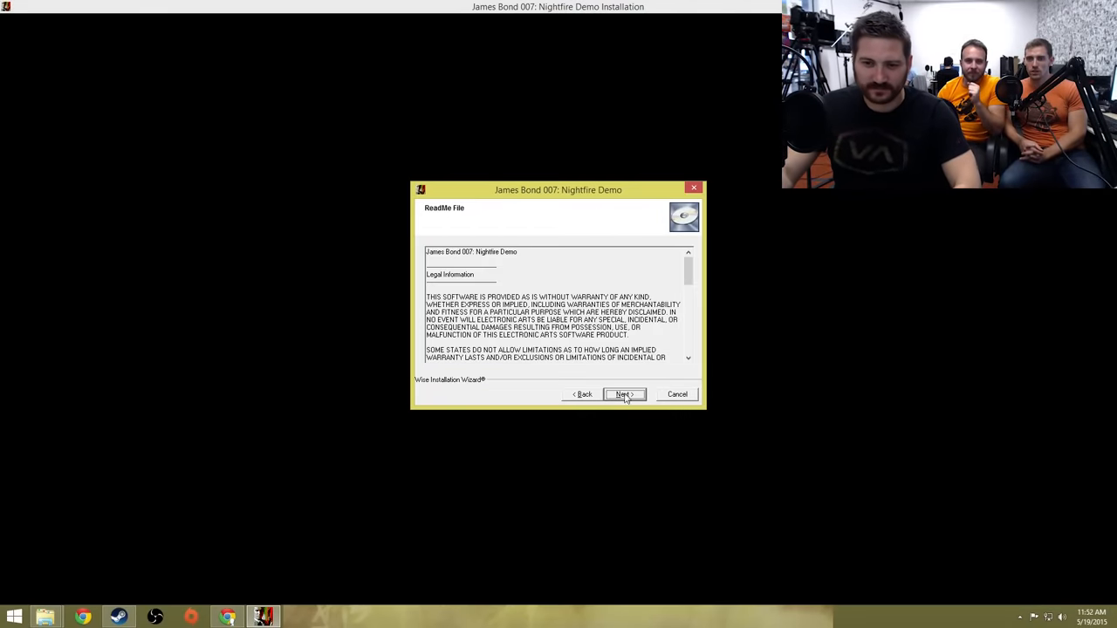
- Advance past the Readme File and the default Program Manager Group to the Nightfire splash screen
{"action": "left_click", "coordinate": [623, 395]}
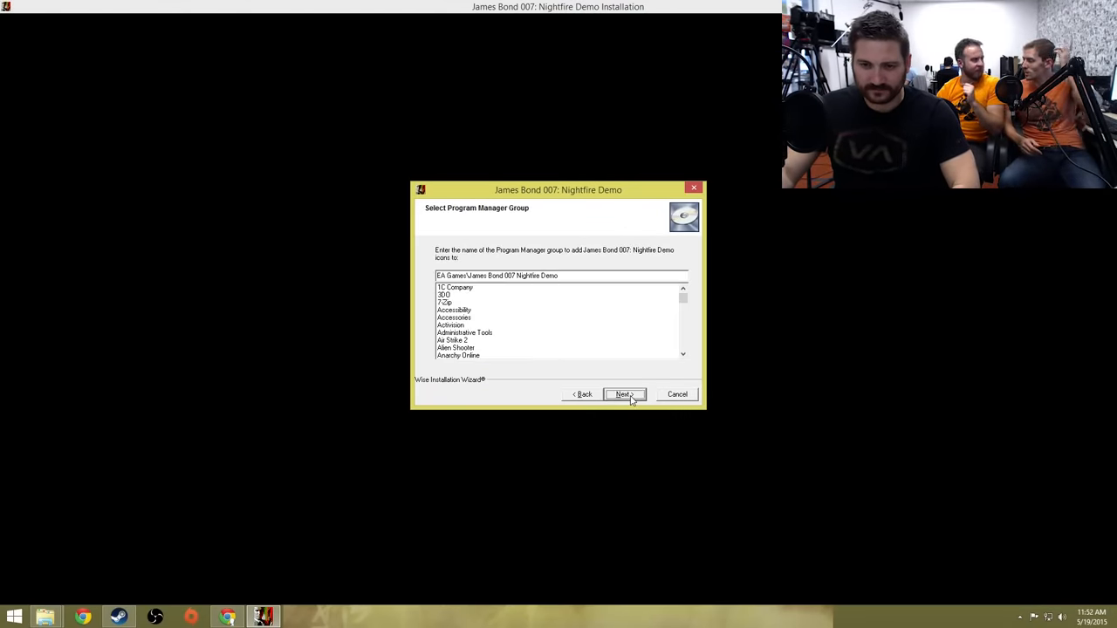
{"action": "left_click", "coordinate": [623, 395]}
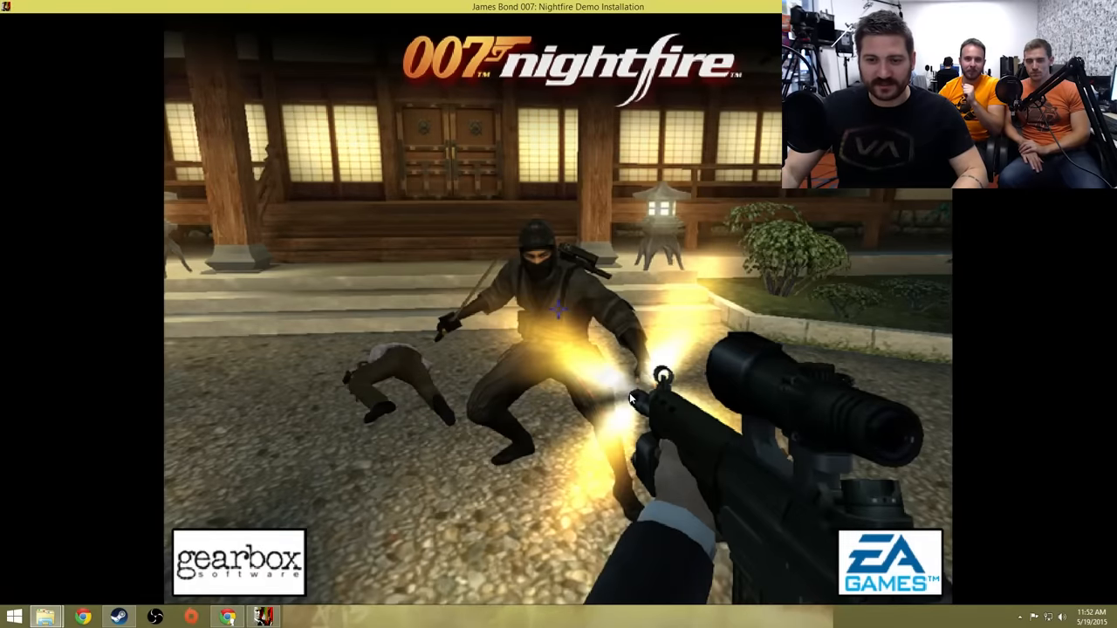